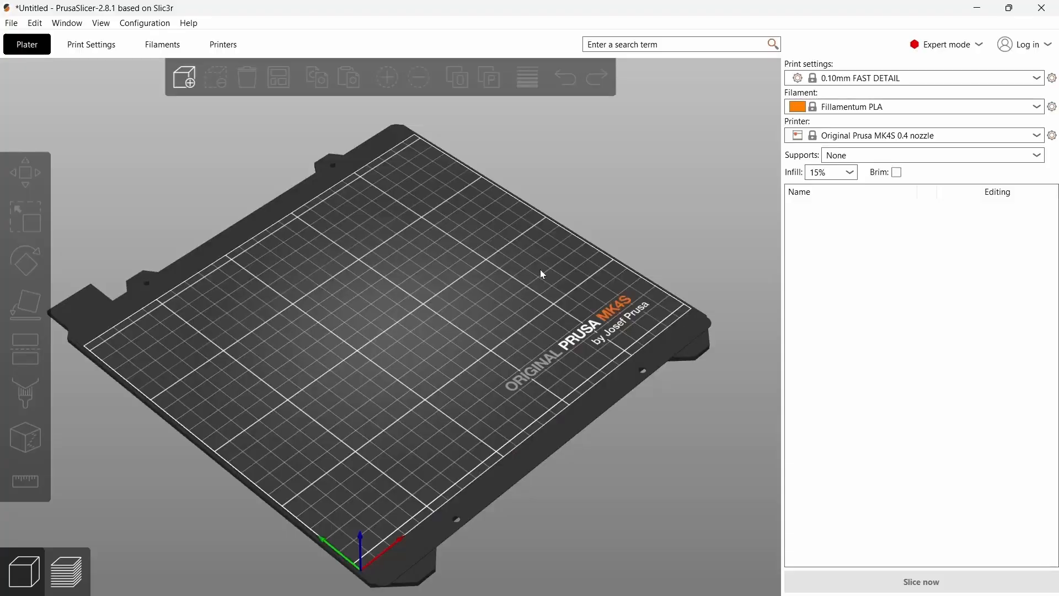
# Show the Printers tab settings for the Original Prusa MK4S 0.4 nozzle profile.
pyautogui.click(223, 44)
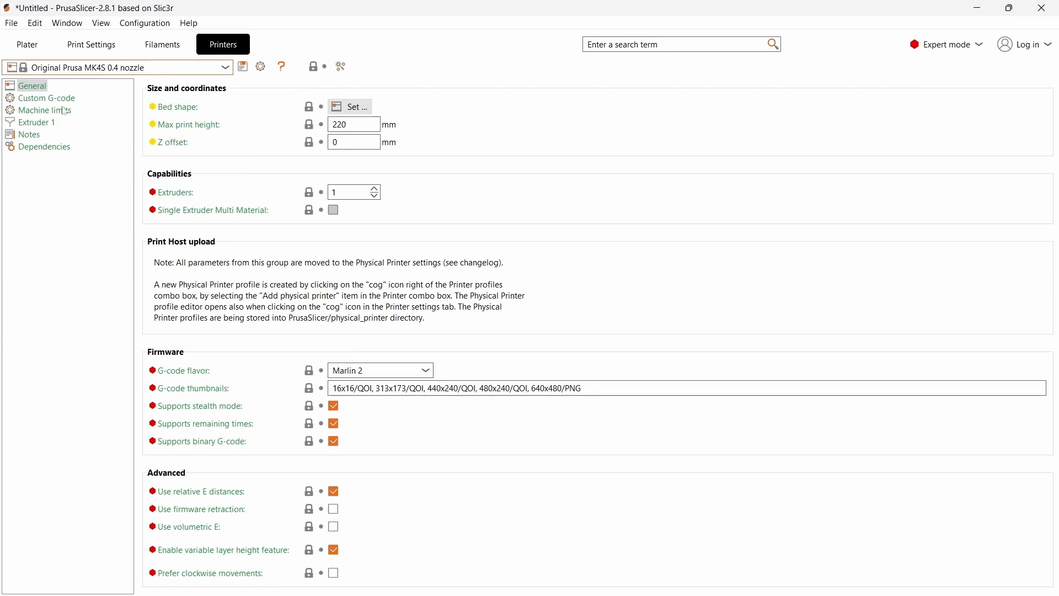
pyautogui.moveTo(232, 115)
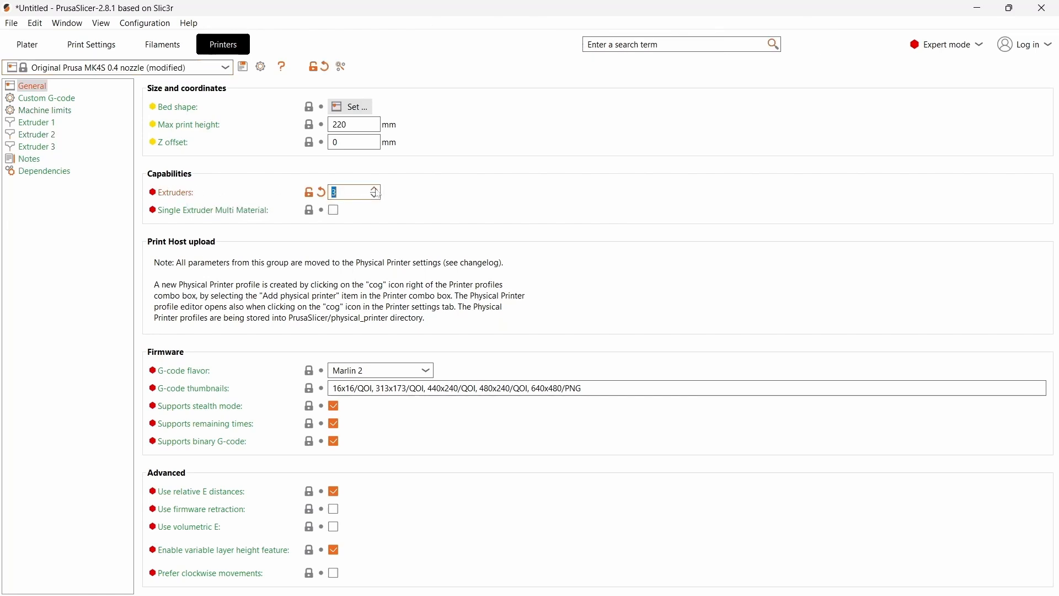
# Set Extruders to 4 and enable Single Extruder Multi Material.
pyautogui.click(374, 187)
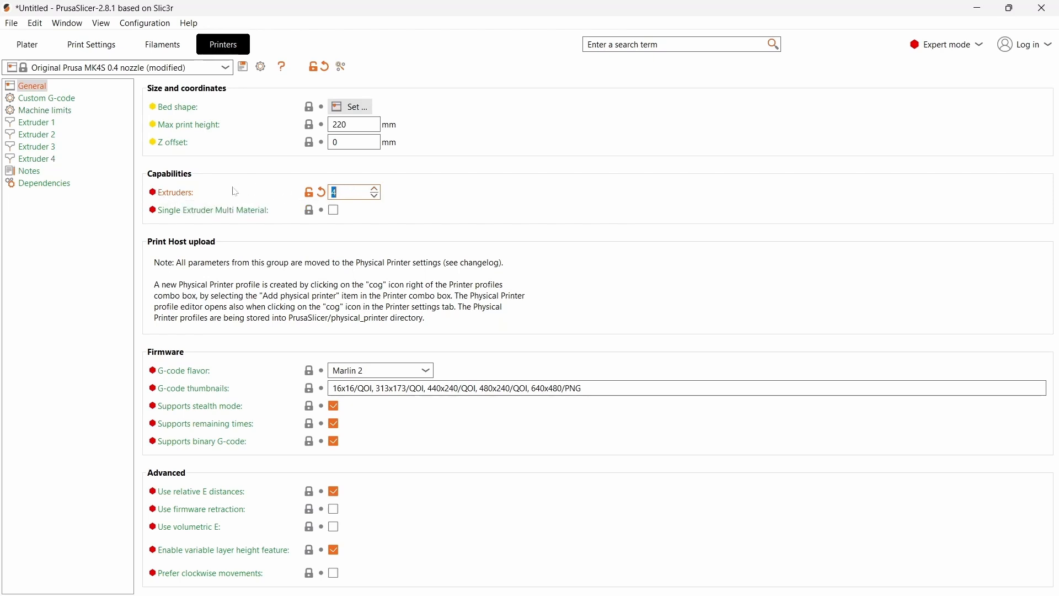
pyautogui.moveTo(371, 175)
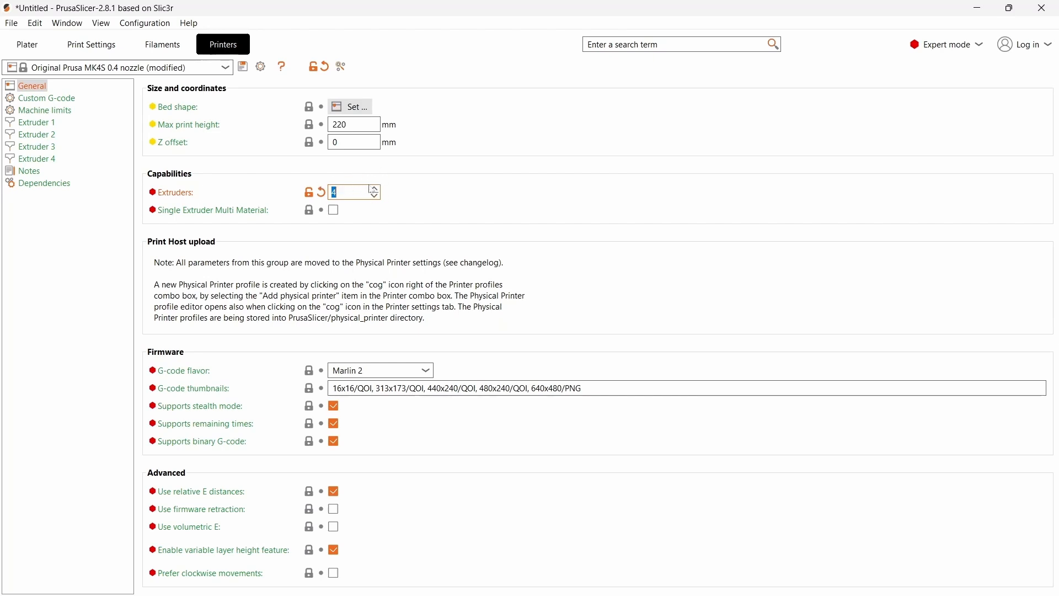
pyautogui.moveTo(170, 215)
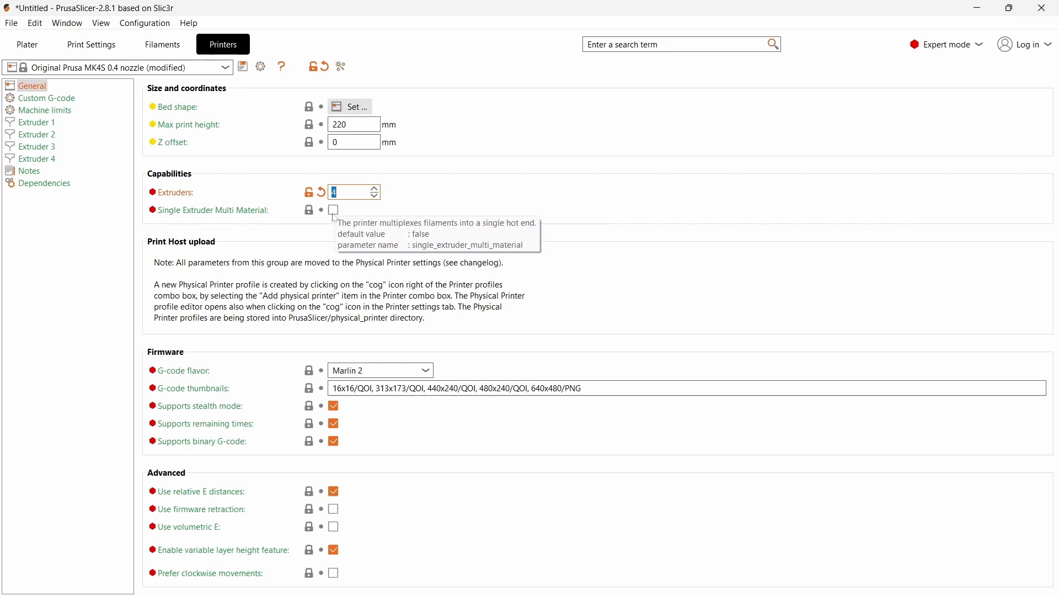
pyautogui.click(333, 210)
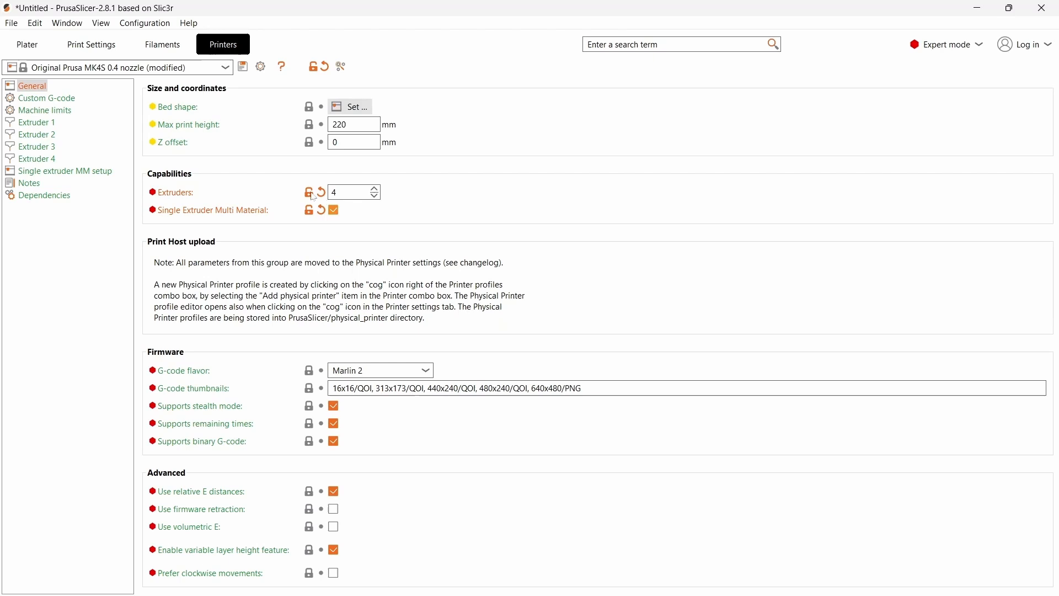
# Give Extruder 1 a black preview colour and Extruder 2 a pink one.
pyautogui.click(36, 122)
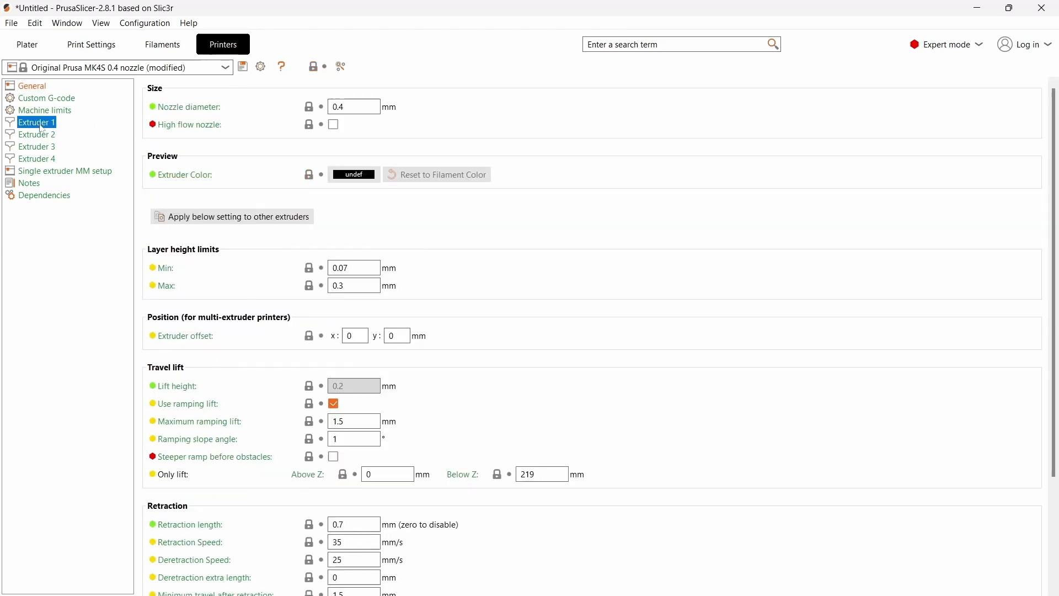
pyautogui.click(352, 174)
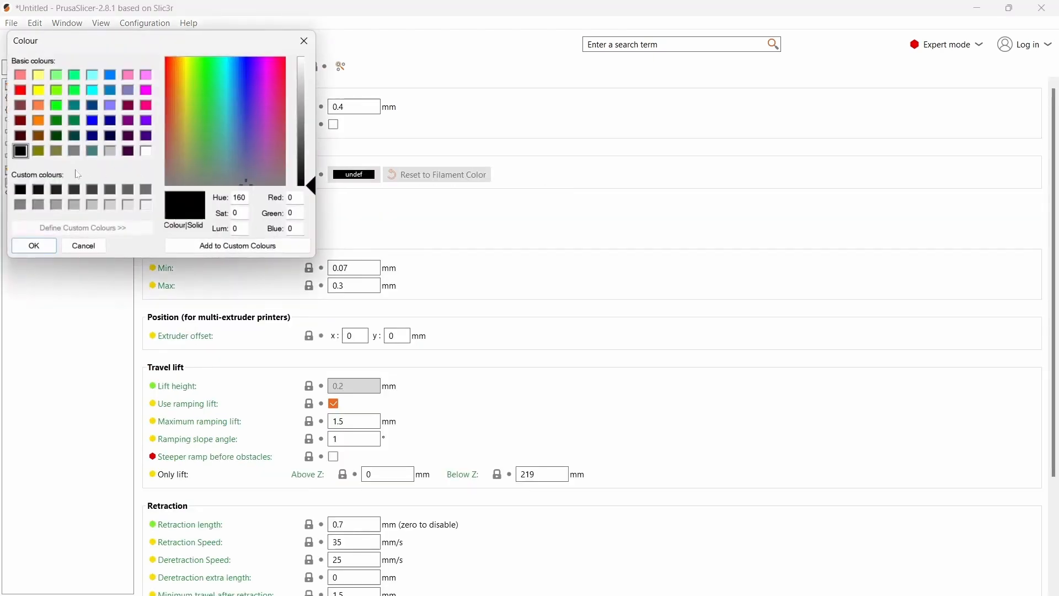
pyautogui.click(33, 245)
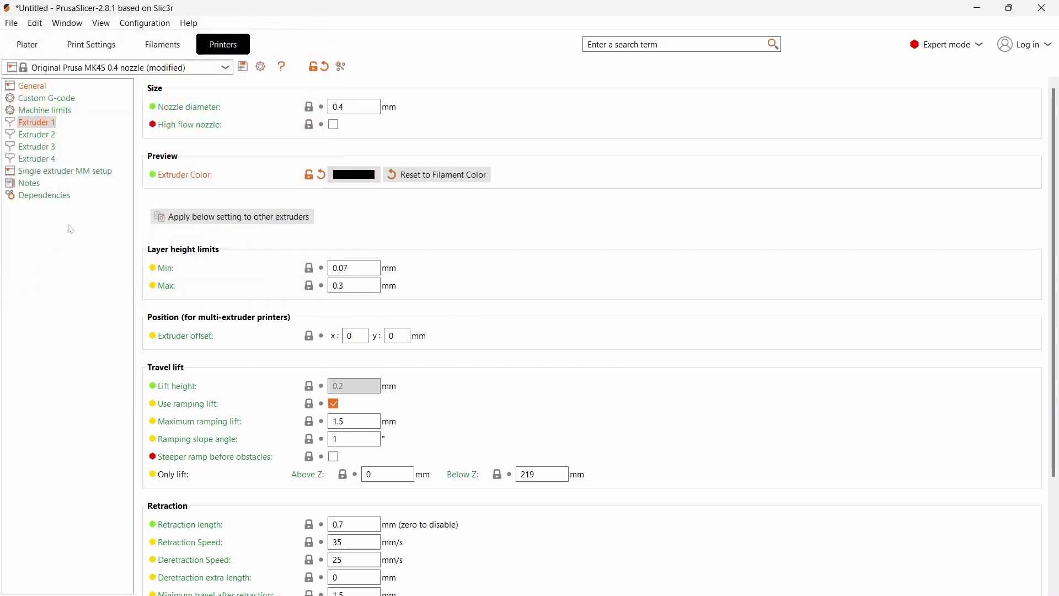
pyautogui.click(37, 134)
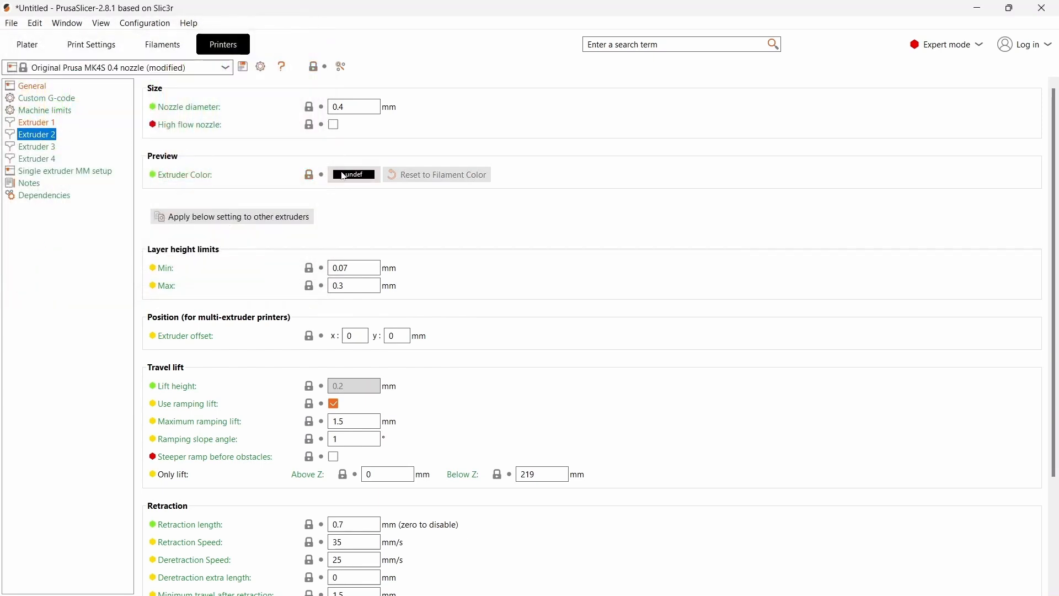
pyautogui.click(352, 174)
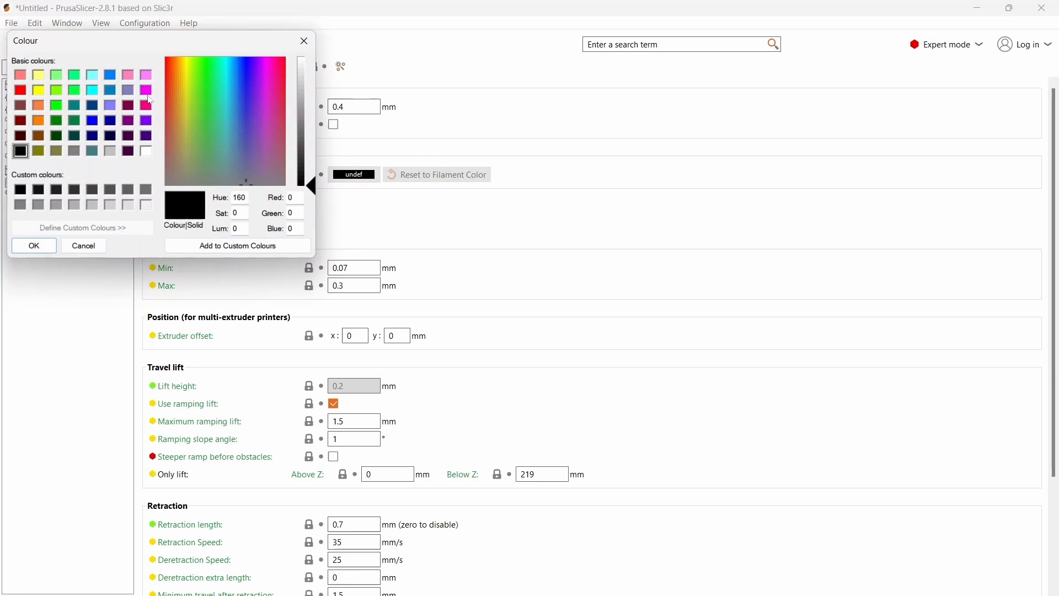
pyautogui.click(277, 74)
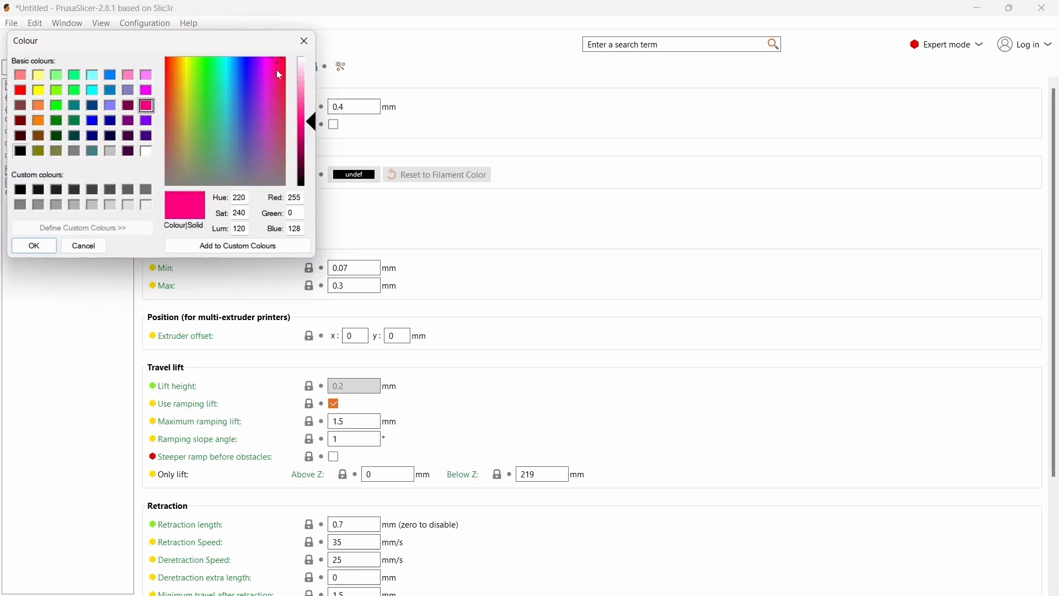
pyautogui.click(277, 73)
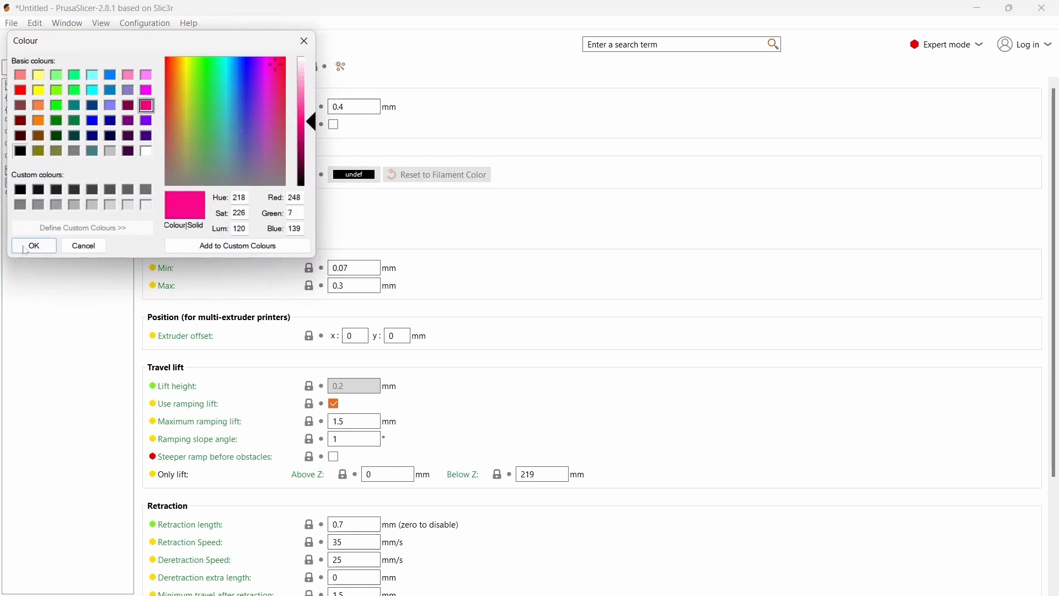
pyautogui.click(33, 245)
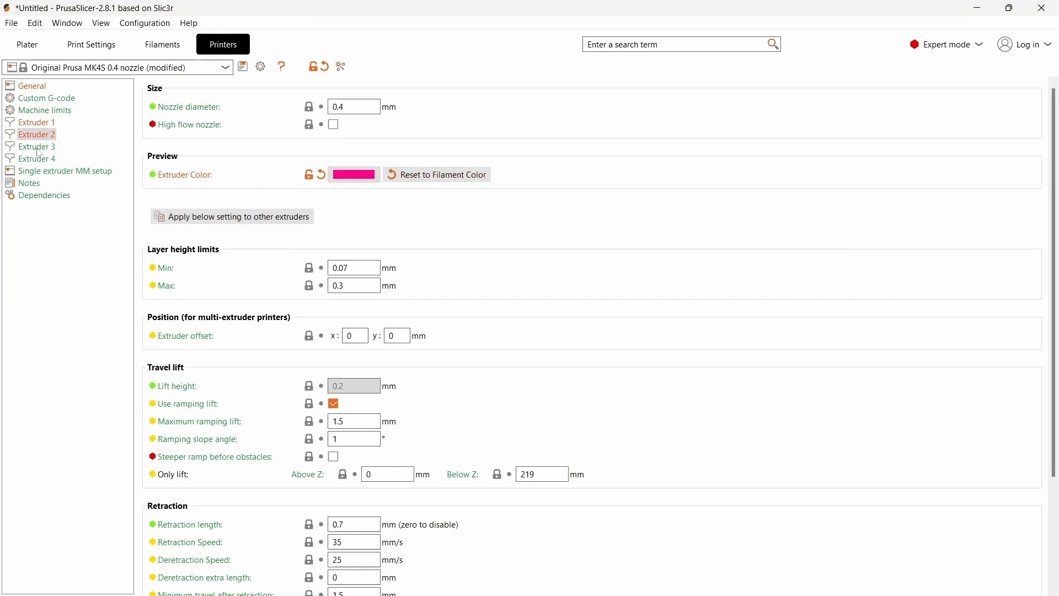
# Give Extruder 3 a purple preview colour and Extruder 4 a dark blue one.
pyautogui.click(352, 175)
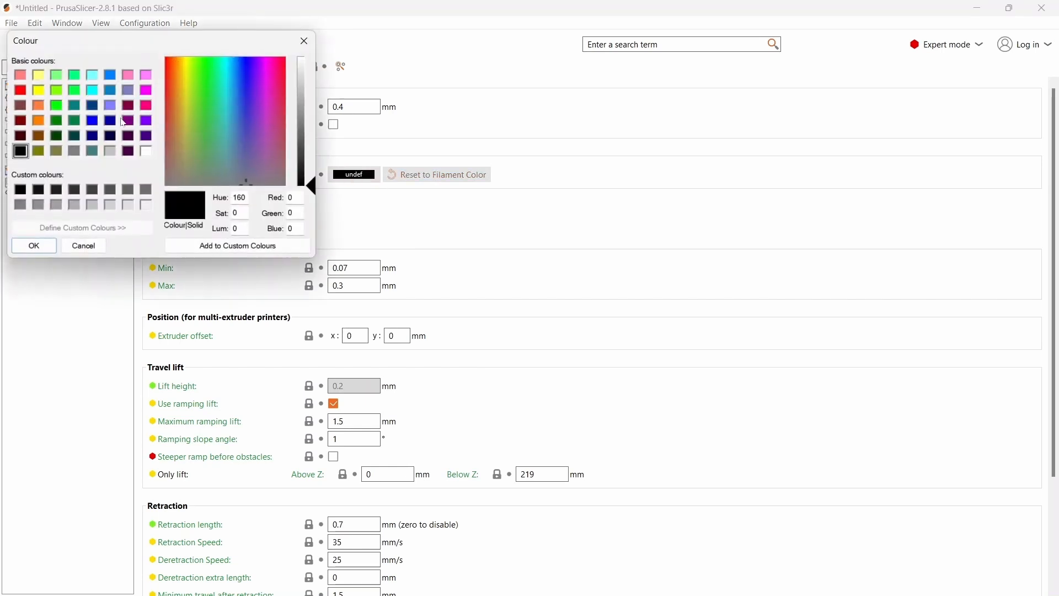
pyautogui.click(145, 119)
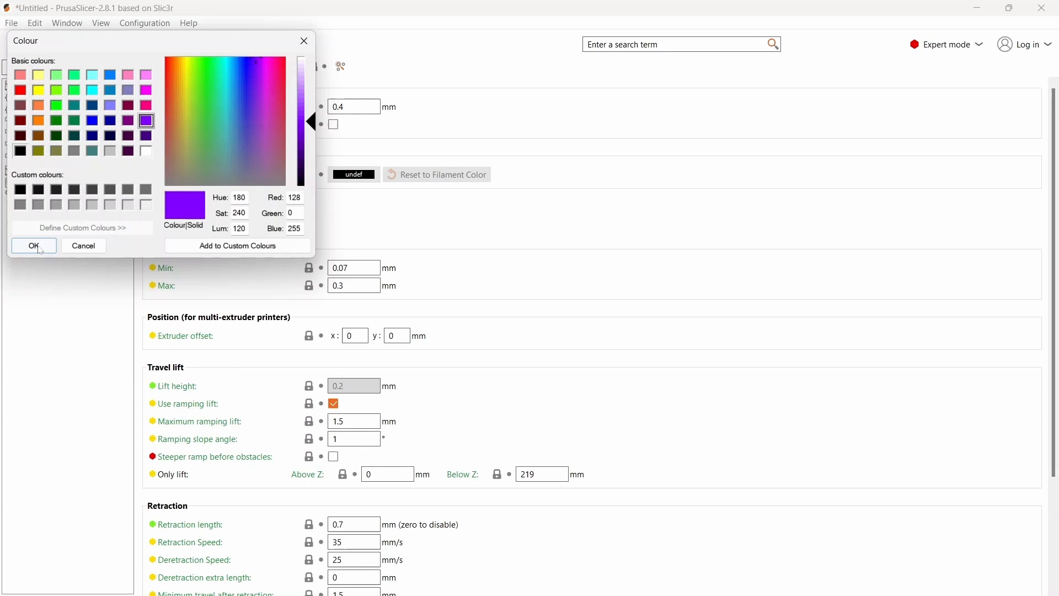
pyautogui.click(33, 245)
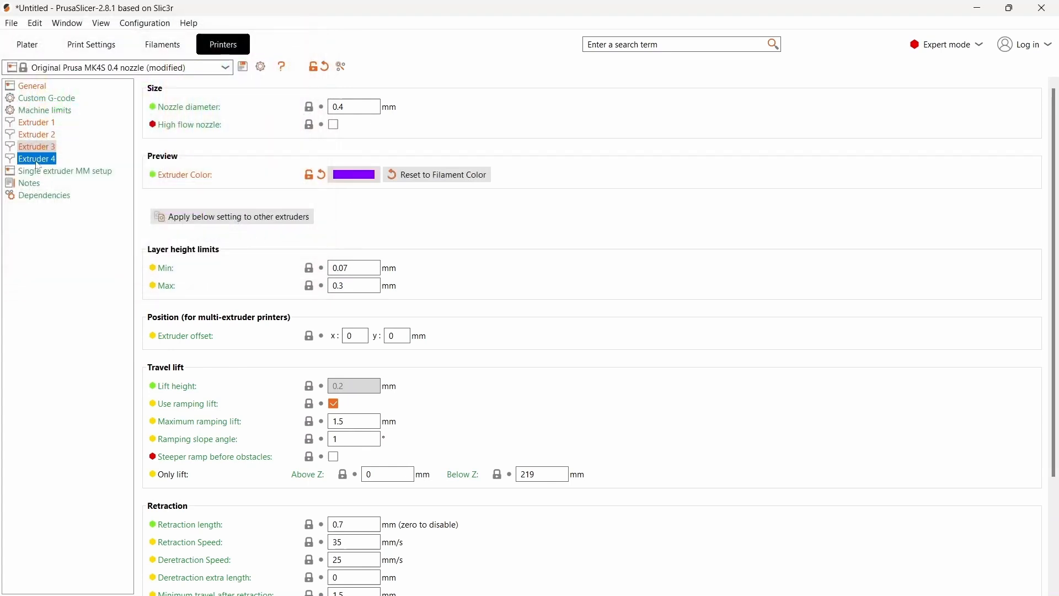
pyautogui.click(352, 174)
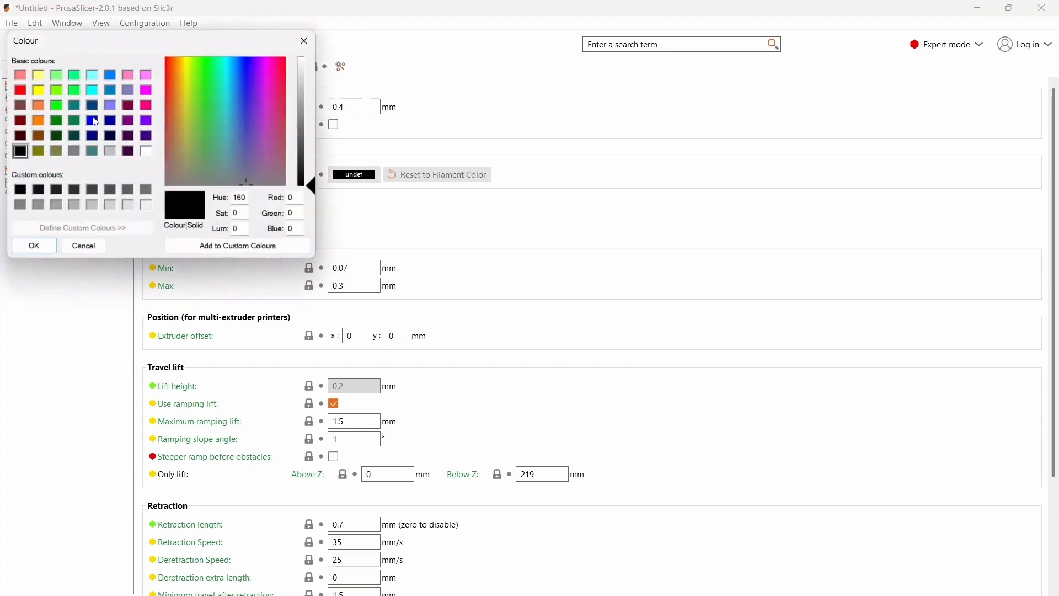
pyautogui.click(92, 135)
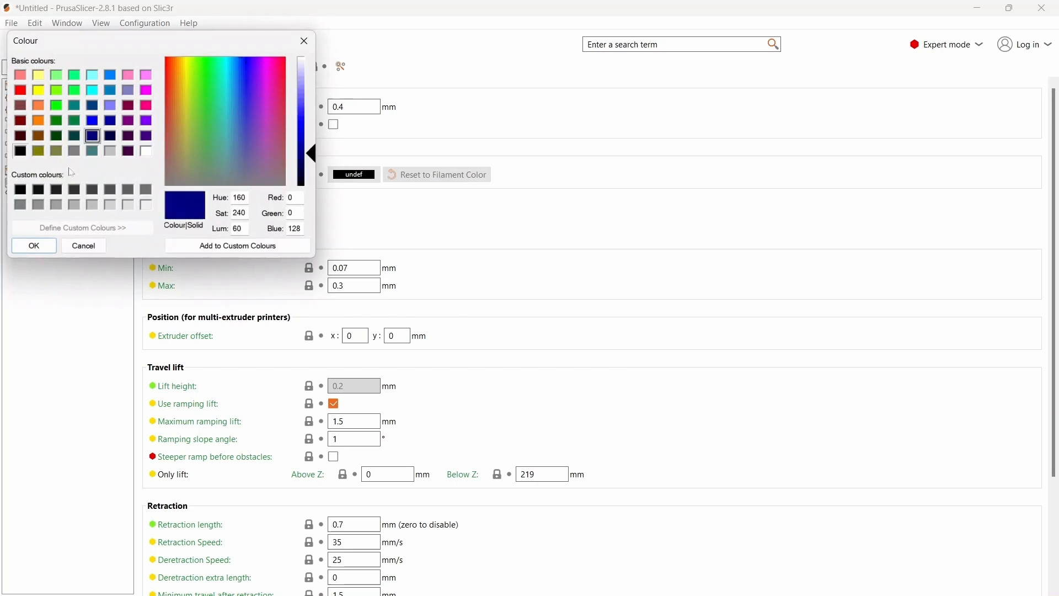
pyautogui.click(34, 245)
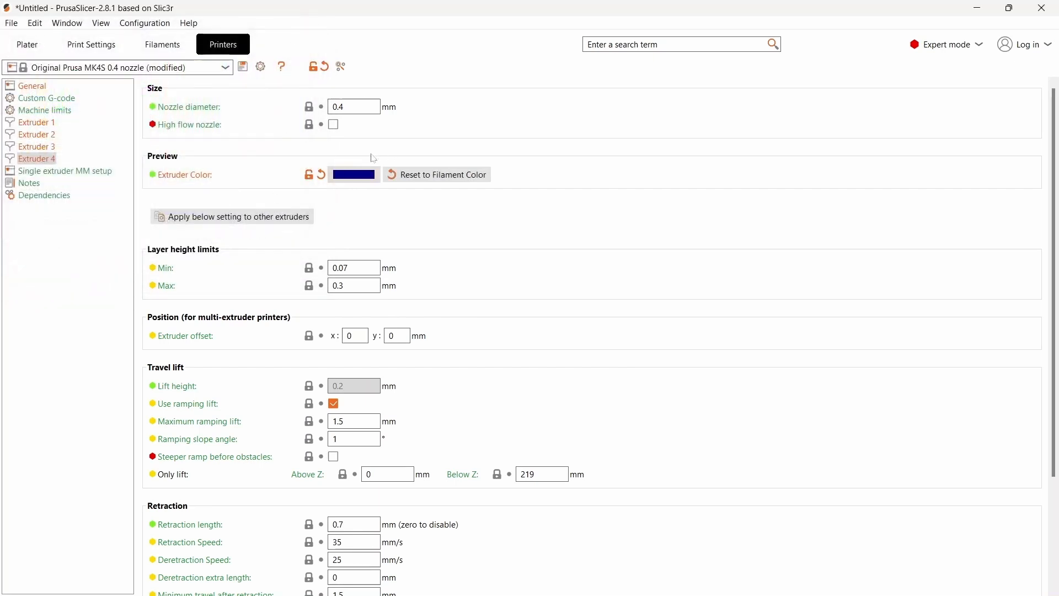
pyautogui.click(37, 159)
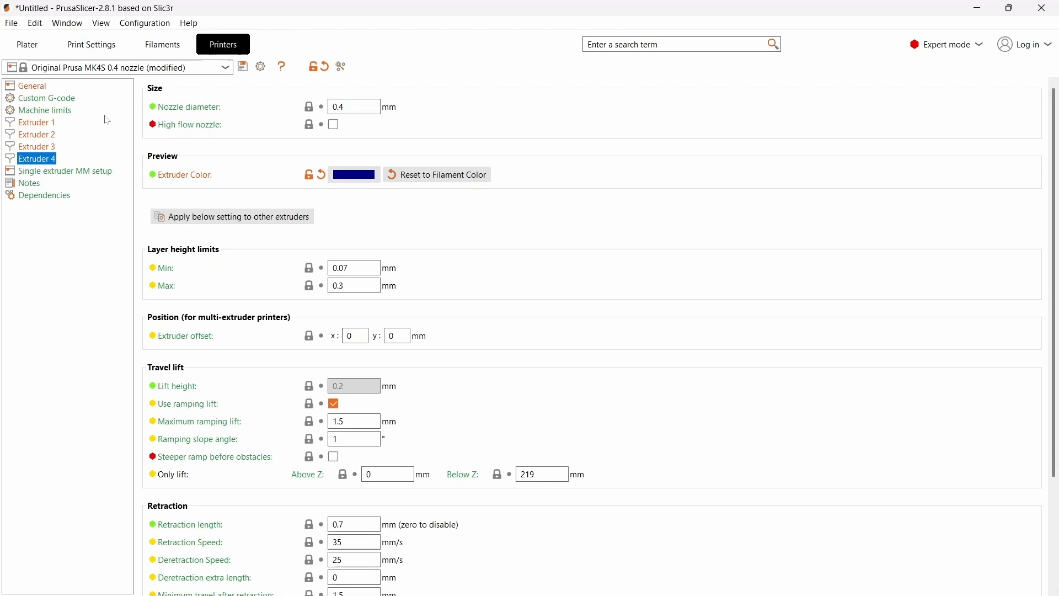
# Scroll through the printer's custom Start G-code to review it.
pyautogui.click(48, 98)
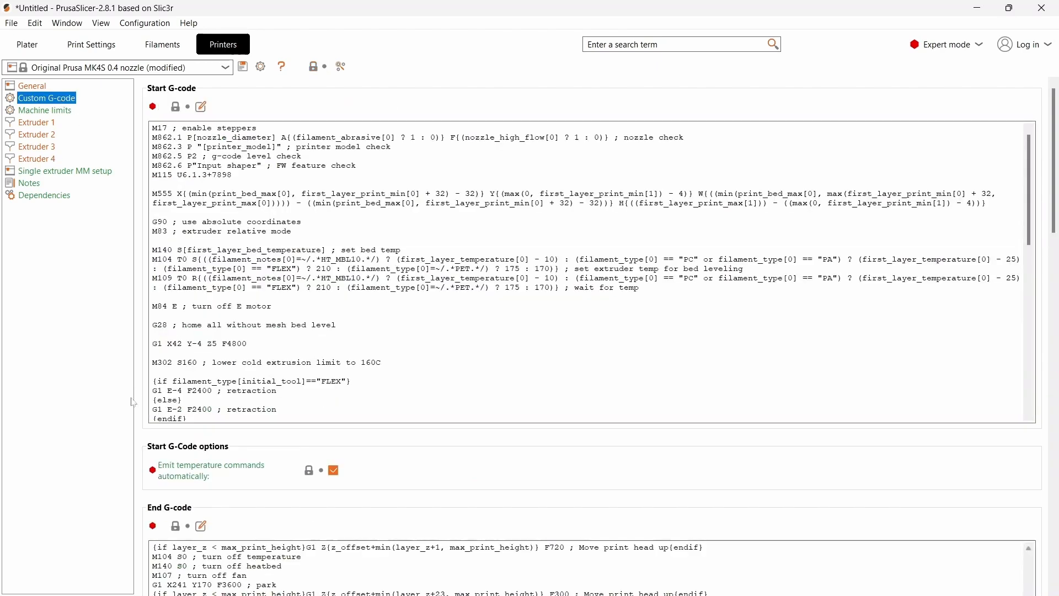
pyautogui.scroll(-3)
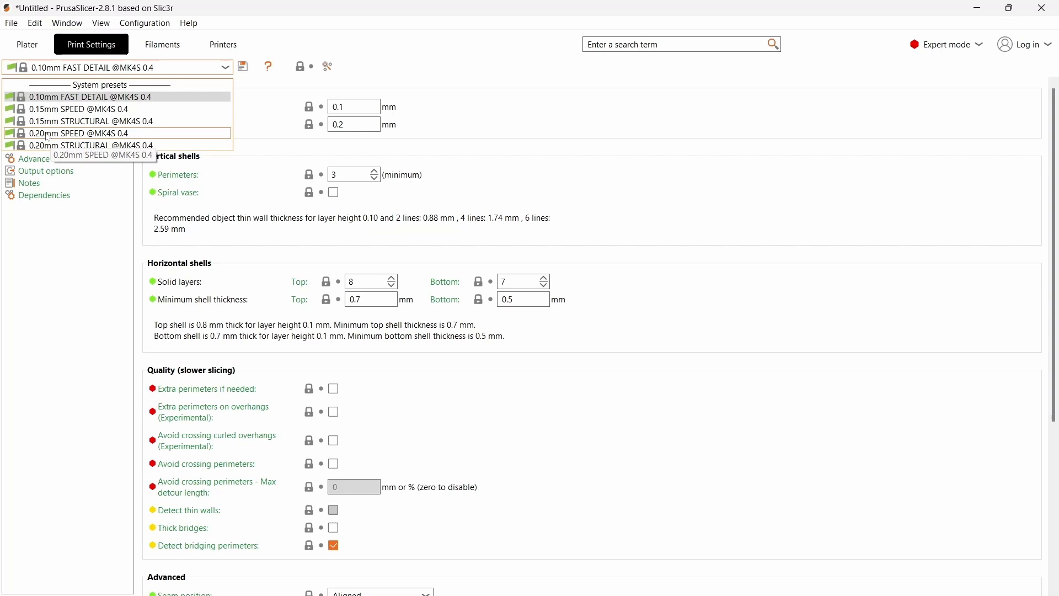
pyautogui.click(79, 133)
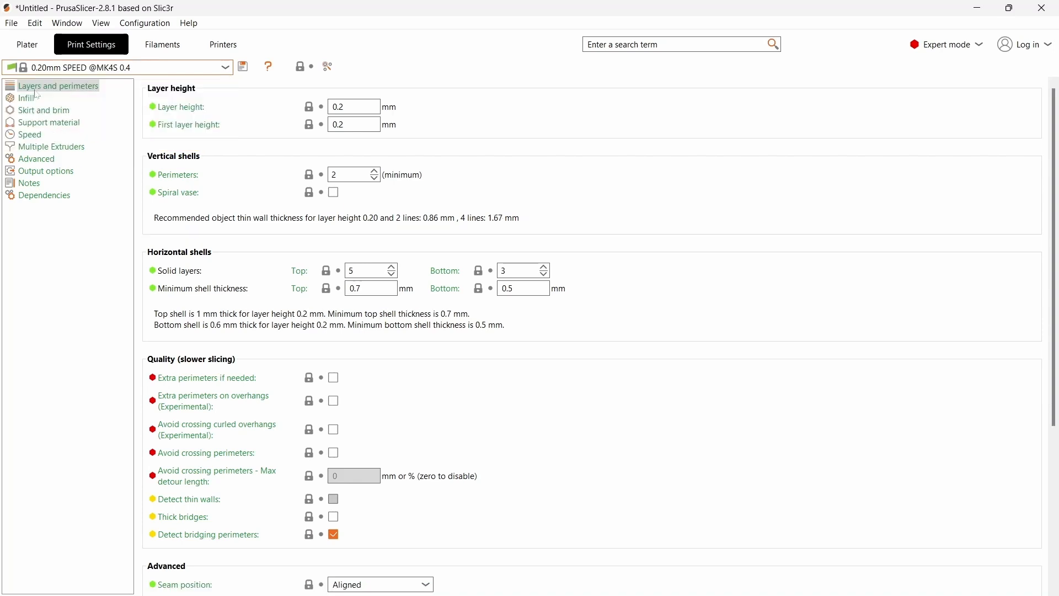
pyautogui.click(37, 159)
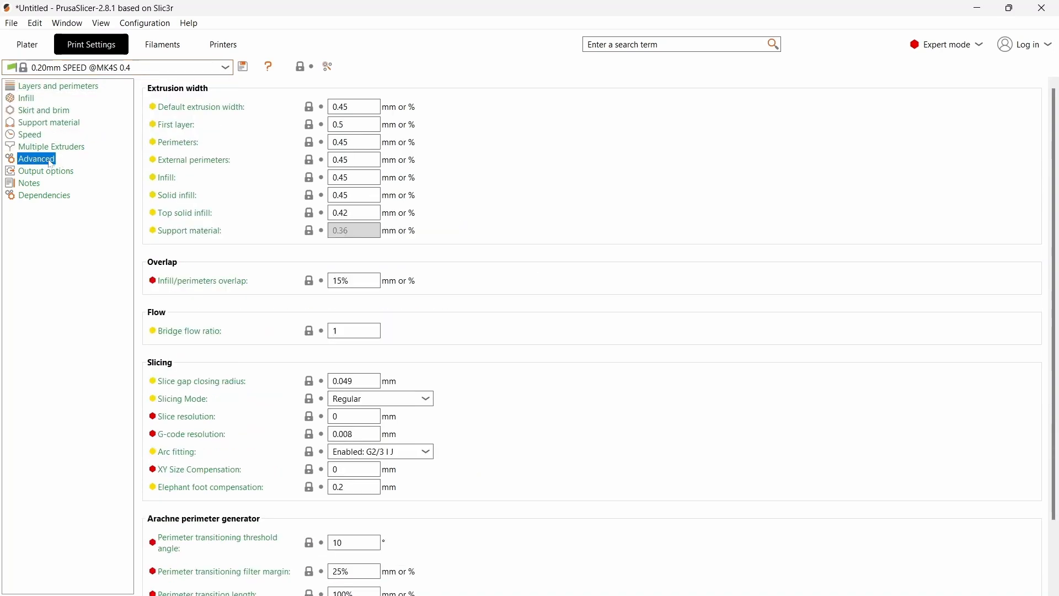
pyautogui.scroll(-3)
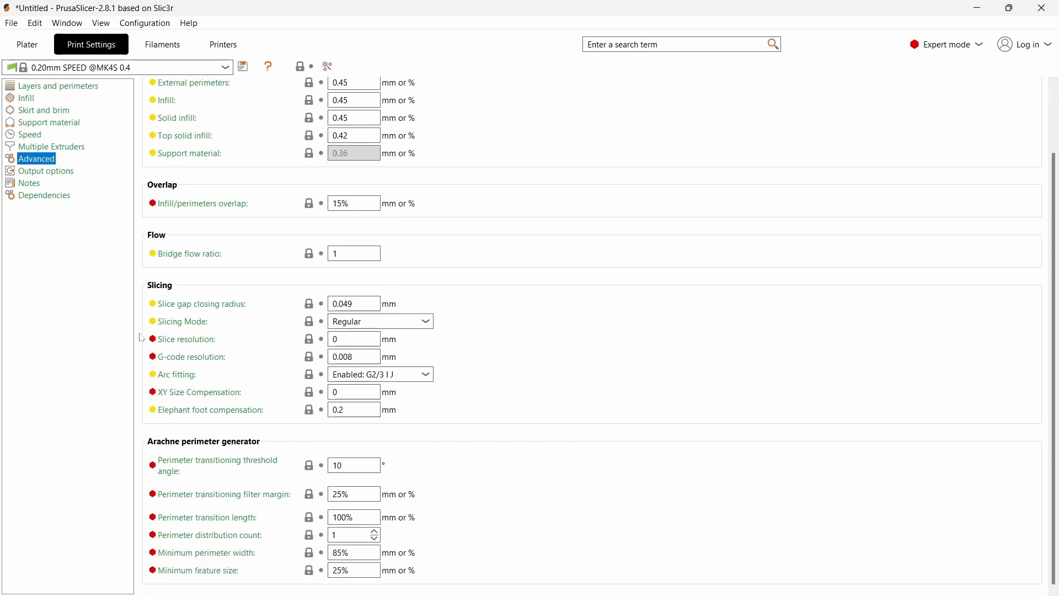
pyautogui.moveTo(213, 410)
pyautogui.write('0')
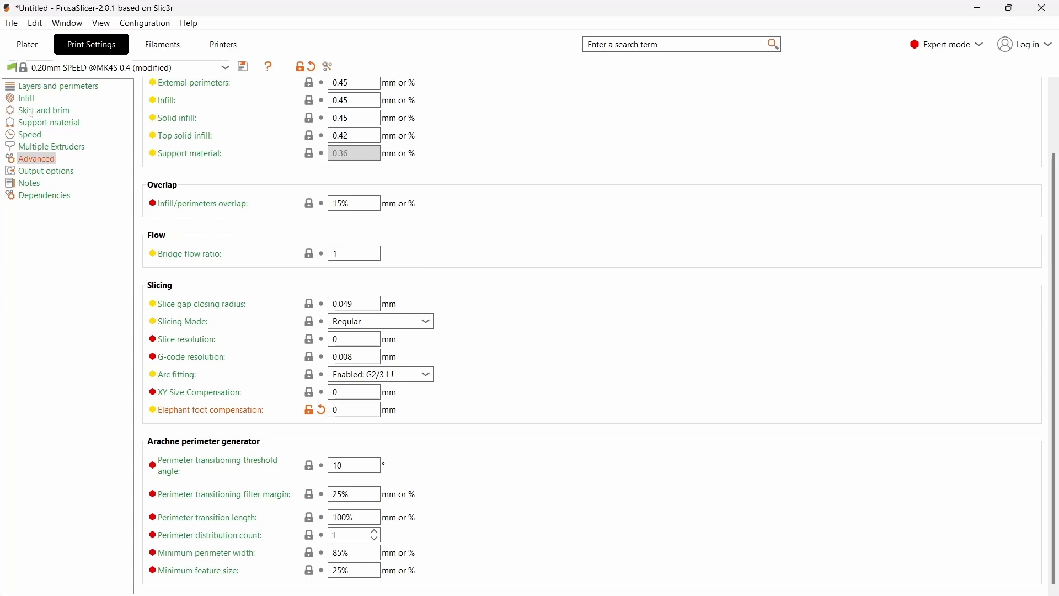
pyautogui.click(52, 147)
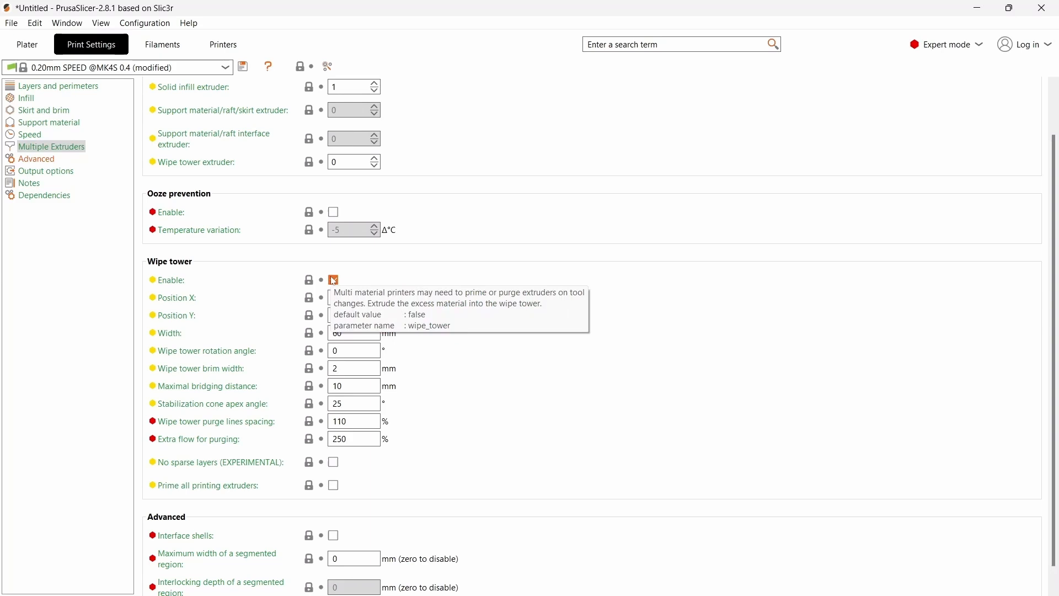
# Disable the wipe tower and return to the Plater build plate.
pyautogui.click(332, 280)
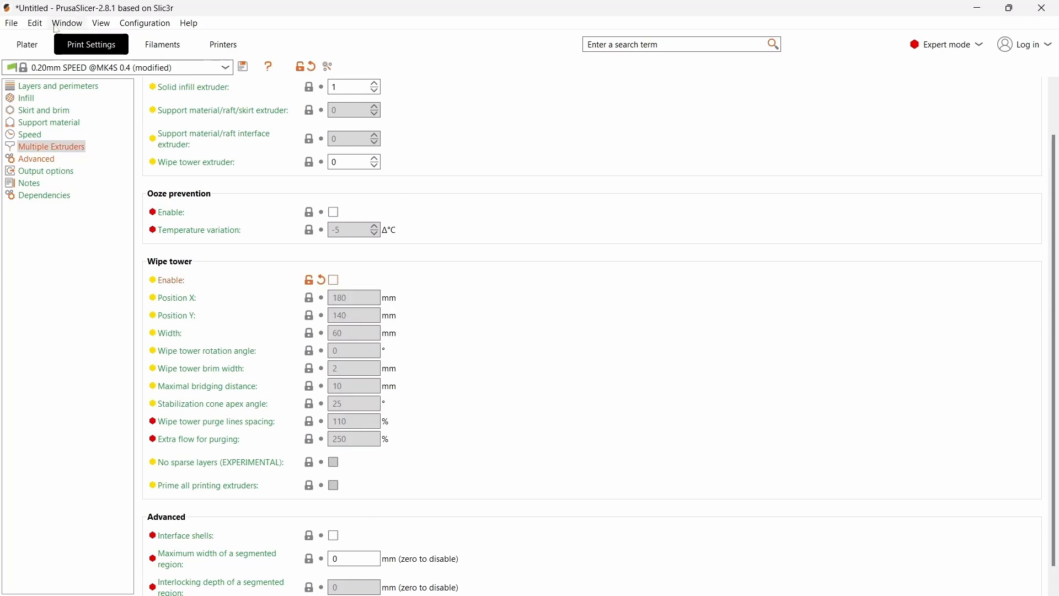
pyautogui.click(26, 44)
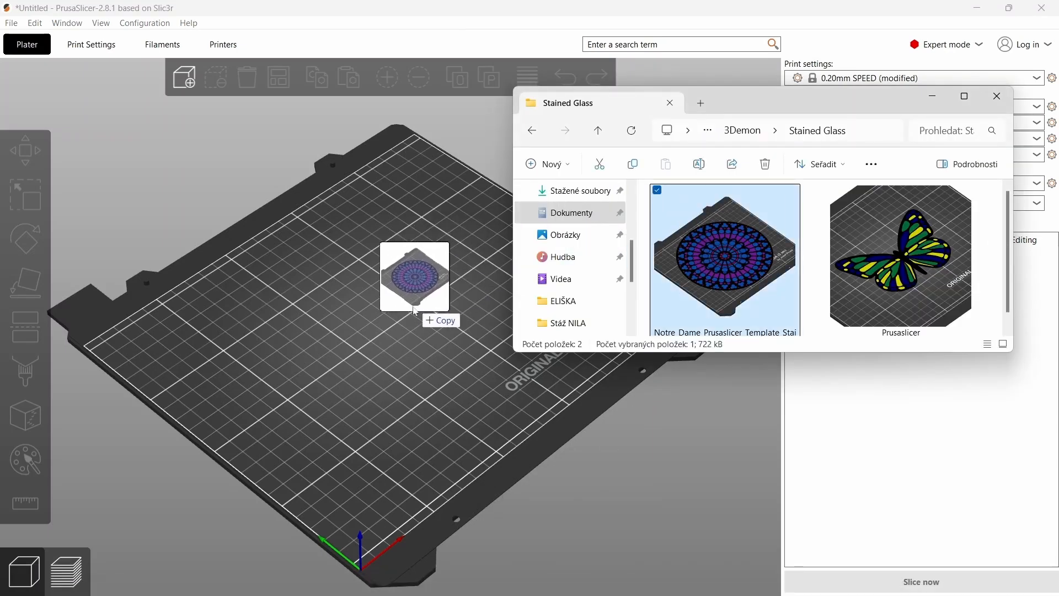
# Import only the Notre Dame stained-glass 3D models, as separate objects rather than one multi-part object.
pyautogui.doubleClick(723, 260)
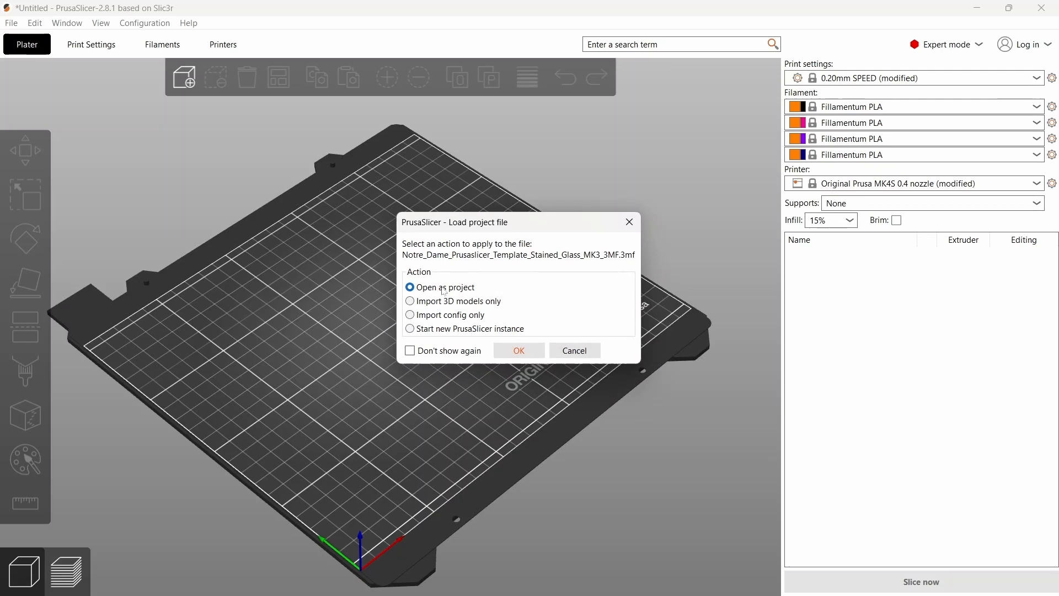
pyautogui.click(410, 301)
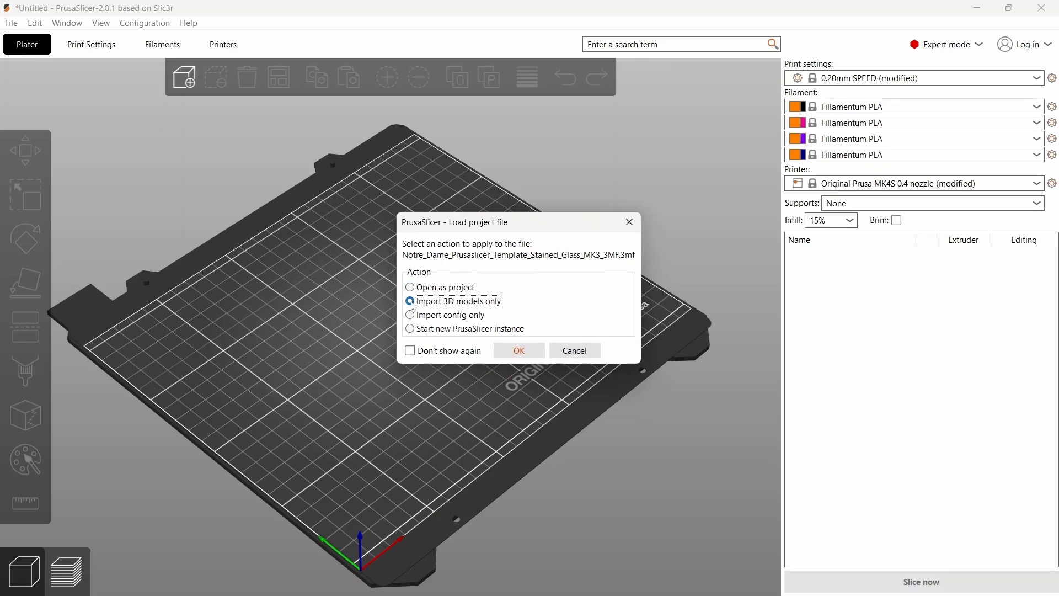
pyautogui.click(409, 301)
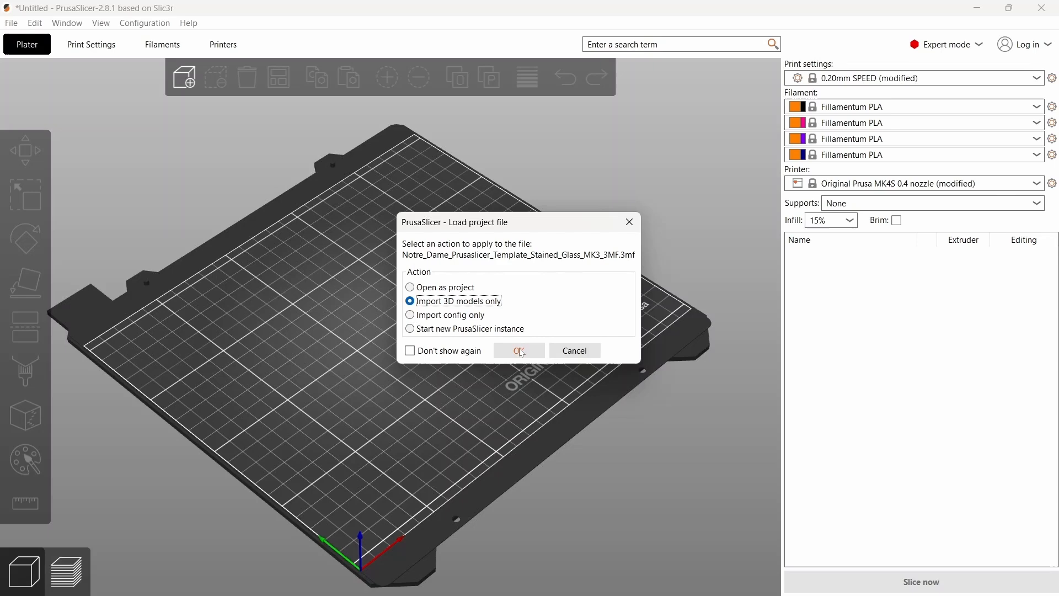
pyautogui.click(518, 349)
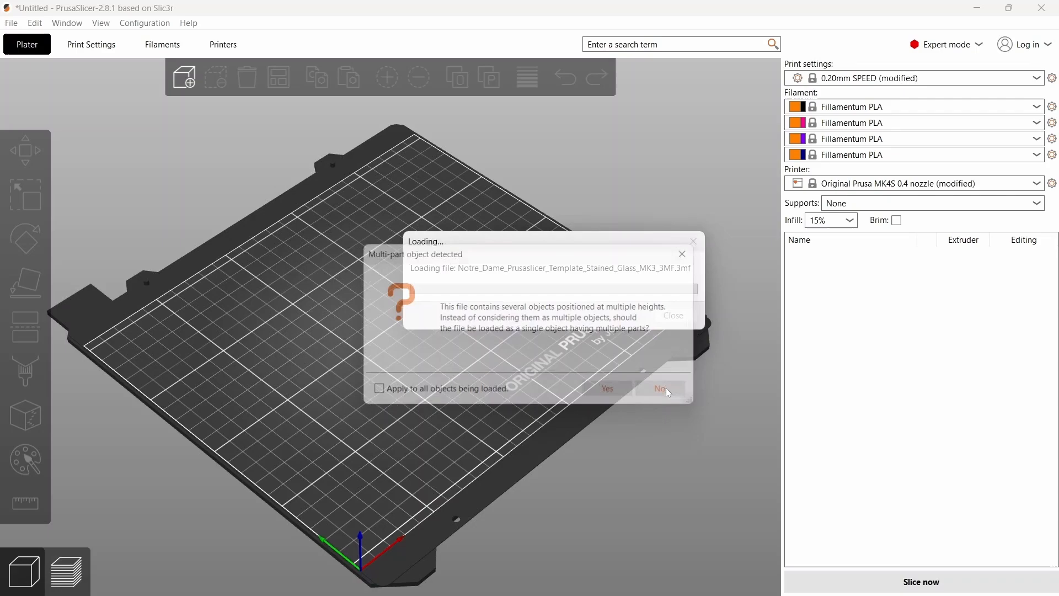
pyautogui.click(661, 388)
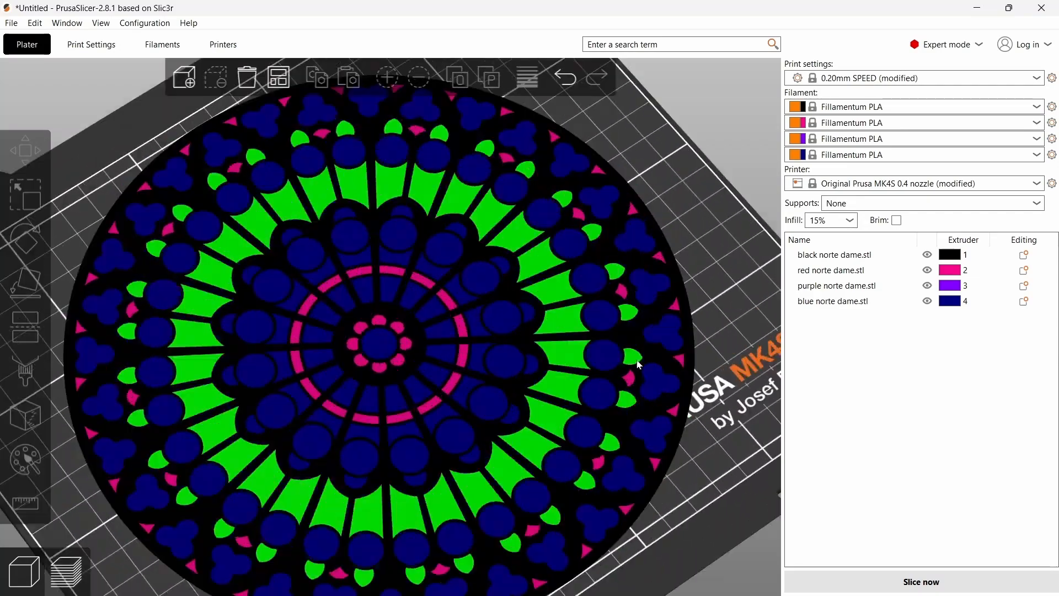
# Slice the Notre Dame rose window, estimating about 12.86 g and 1h7m.
pyautogui.click(834, 255)
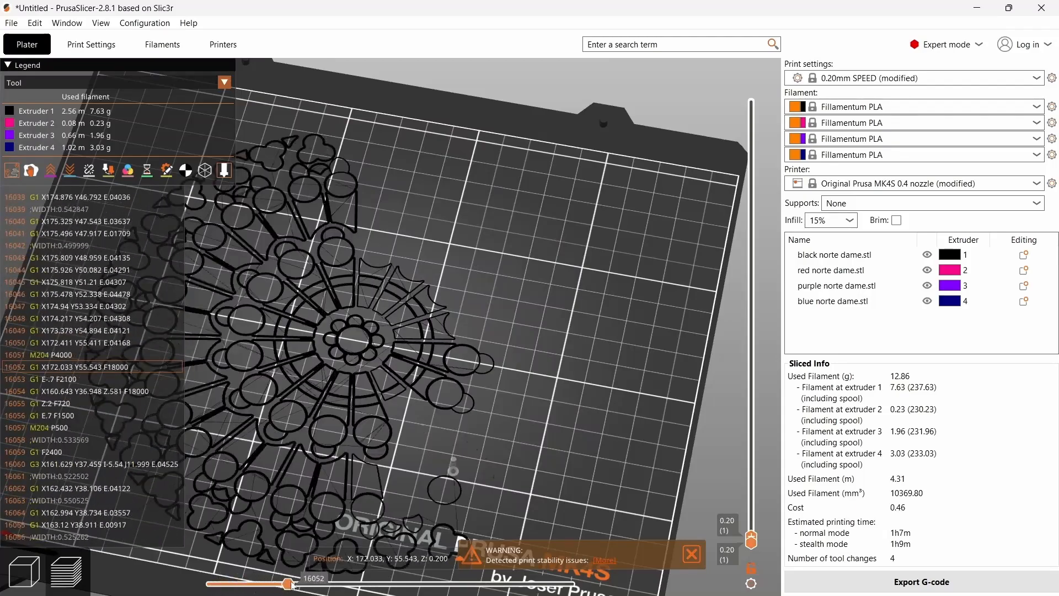
# Scrub the preview sliders through both layers to see black, pink, purple and blue pieces print.
pyautogui.moveTo(277, 583); pyautogui.dragTo(388, 583)
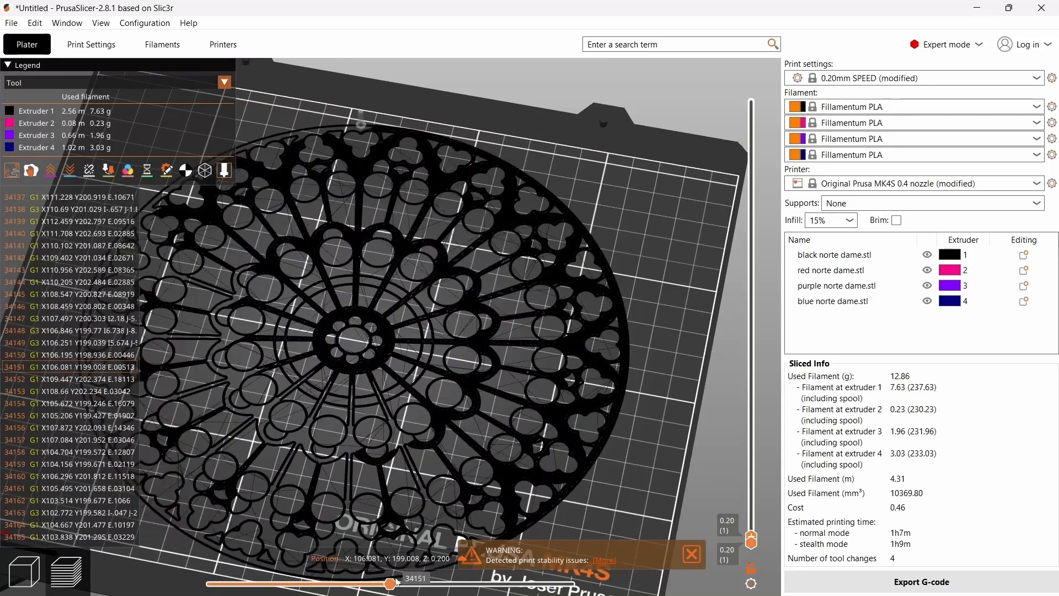
pyautogui.moveTo(390, 583); pyautogui.dragTo(410, 583)
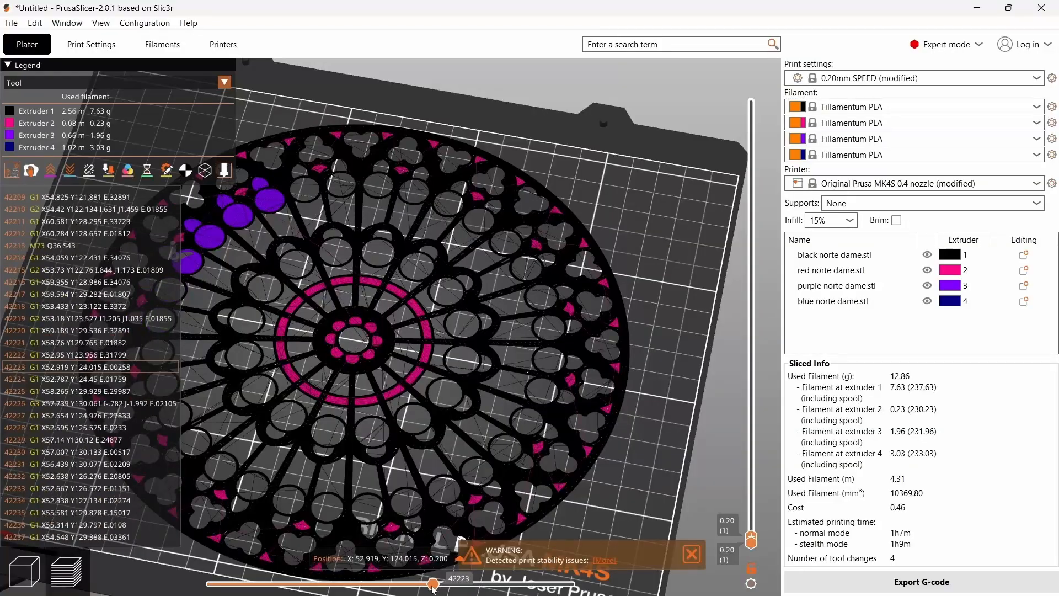
pyautogui.moveTo(432, 583); pyautogui.dragTo(438, 584)
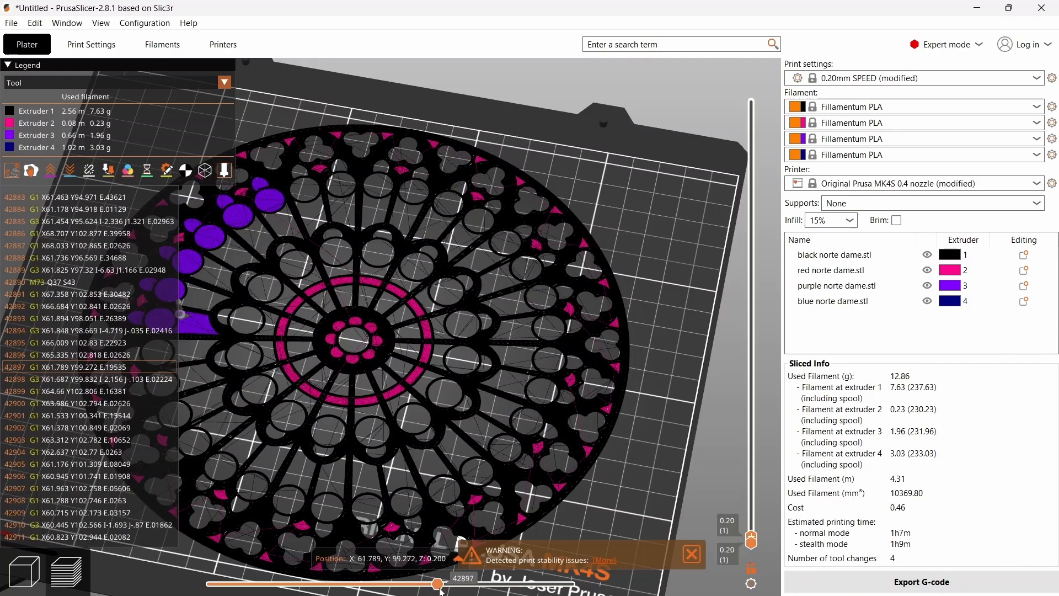
pyautogui.moveTo(437, 583); pyautogui.dragTo(509, 584)
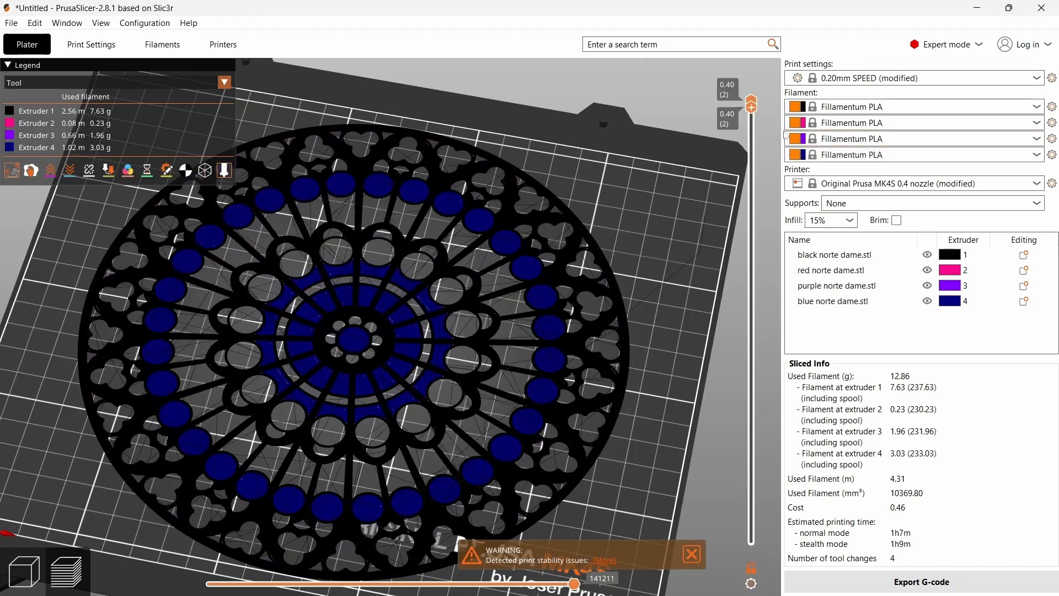
pyautogui.moveTo(389, 222)
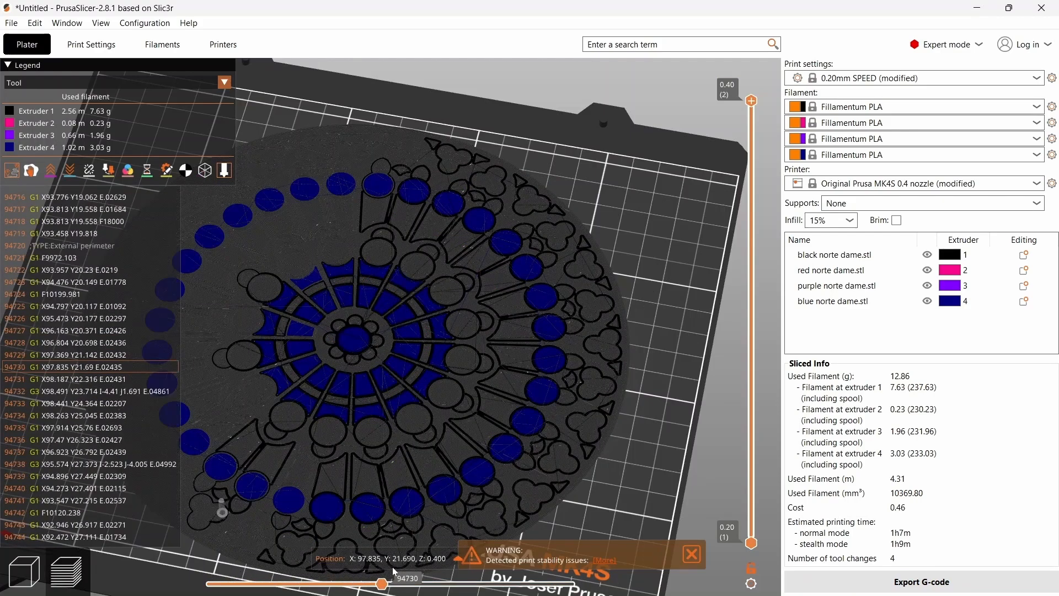
pyautogui.moveTo(382, 582); pyautogui.dragTo(524, 583)
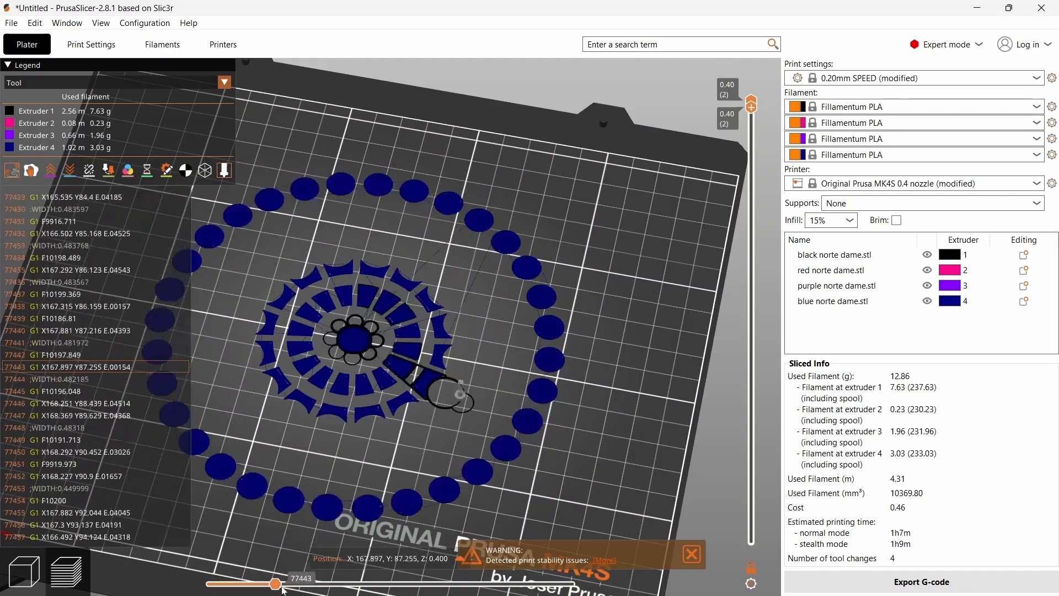
pyautogui.moveTo(276, 583); pyautogui.dragTo(434, 583)
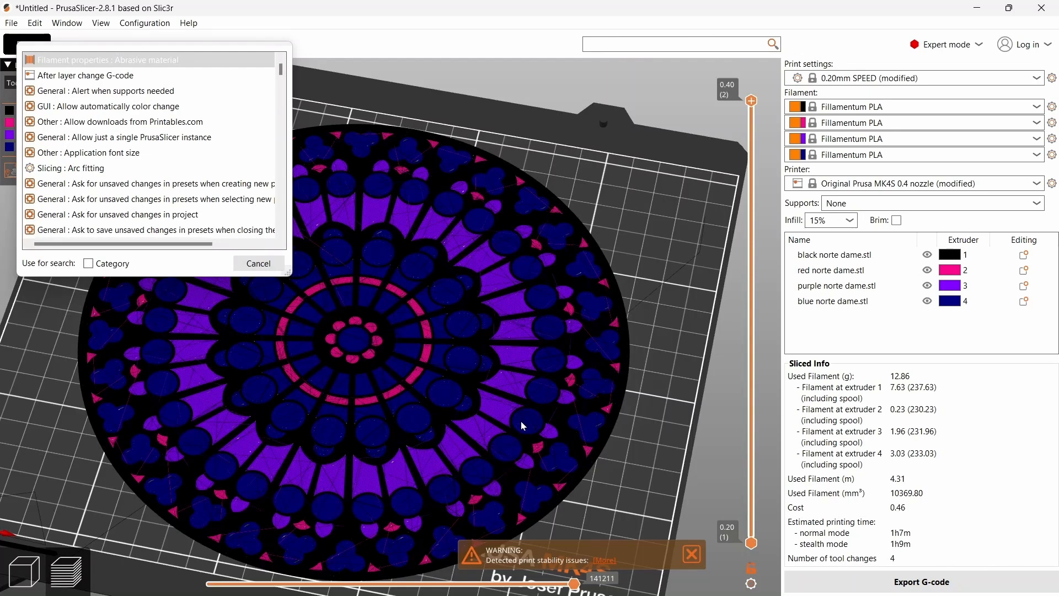
pyautogui.moveTo(576, 284)
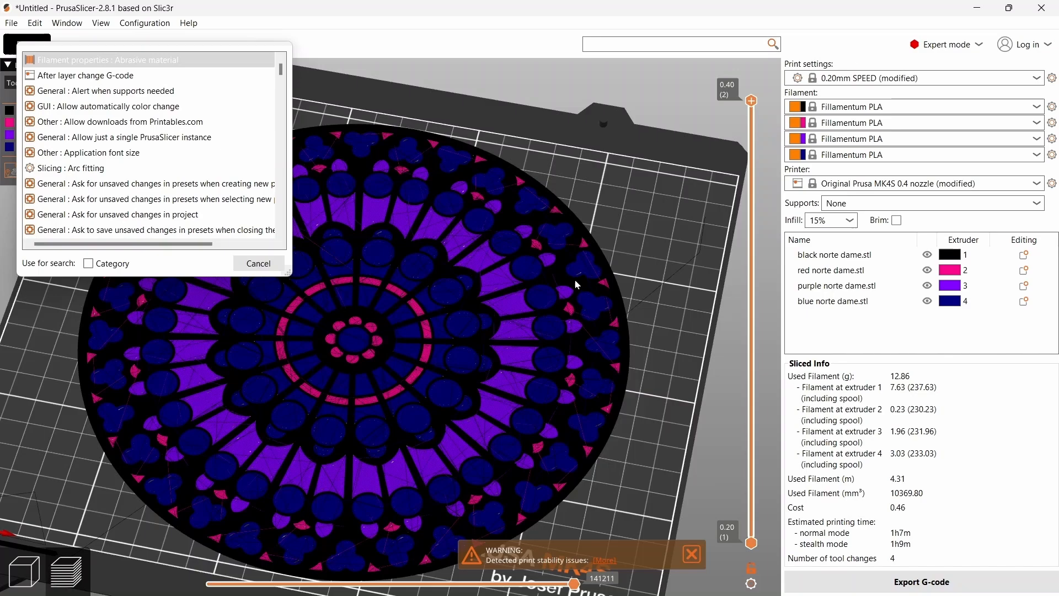
# Cancel the settings search and switch from the sliced preview back to the 3D editor.
pyautogui.click(258, 263)
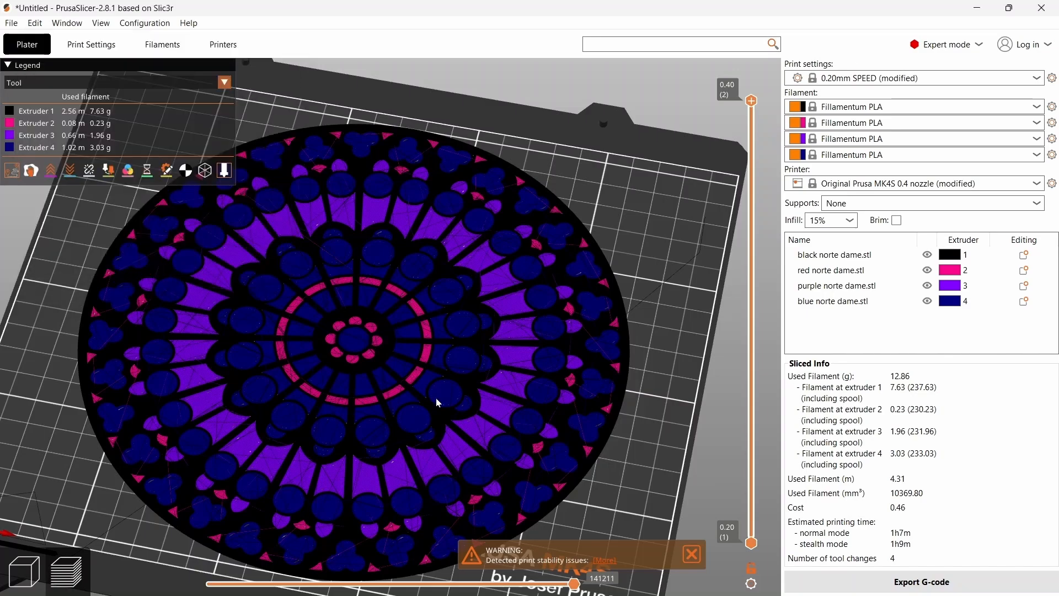
pyautogui.moveTo(641, 424)
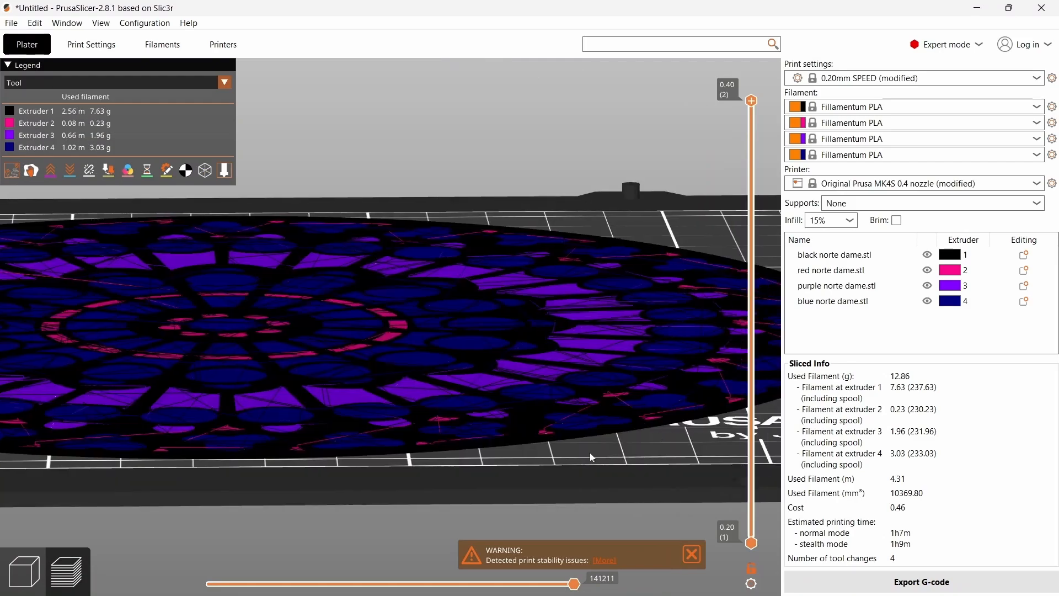
pyautogui.click(22, 571)
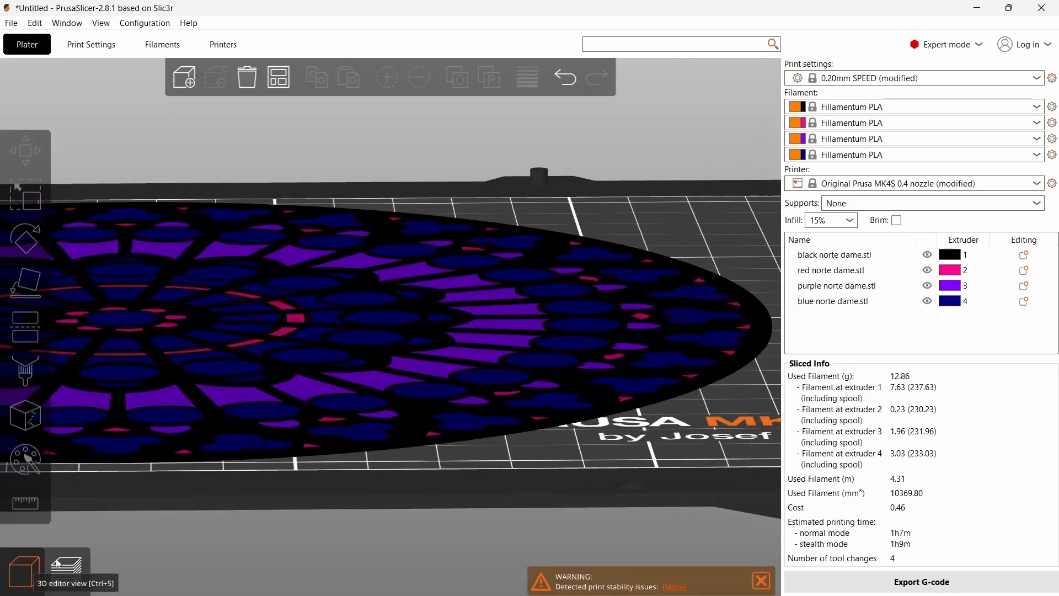
pyautogui.click(832, 301)
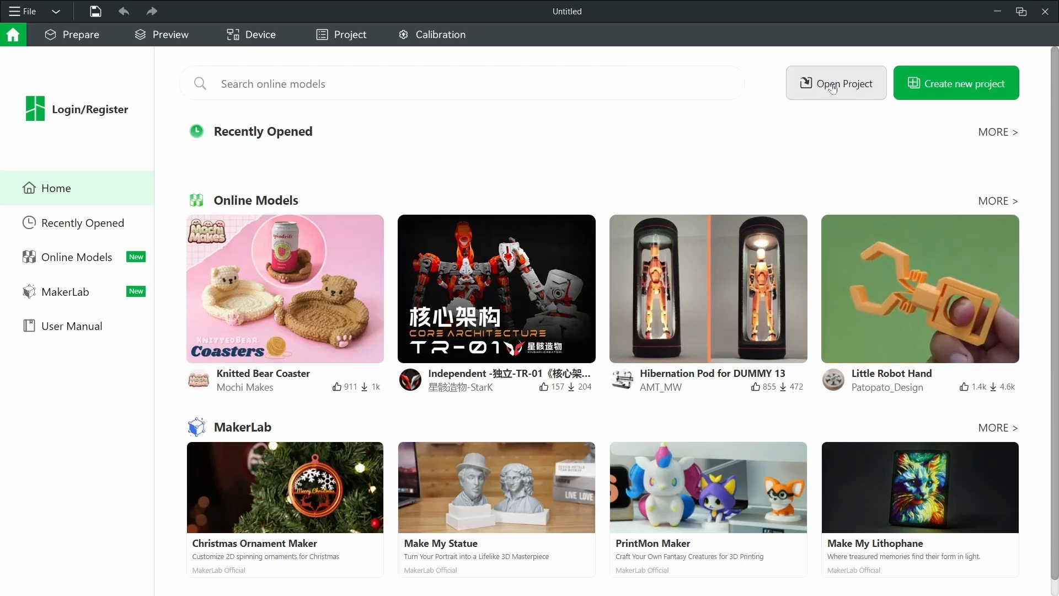
# Open the Notre_Dame_Prusaslicer_Template 3MF project, loading its geometry only.
pyautogui.click(836, 82)
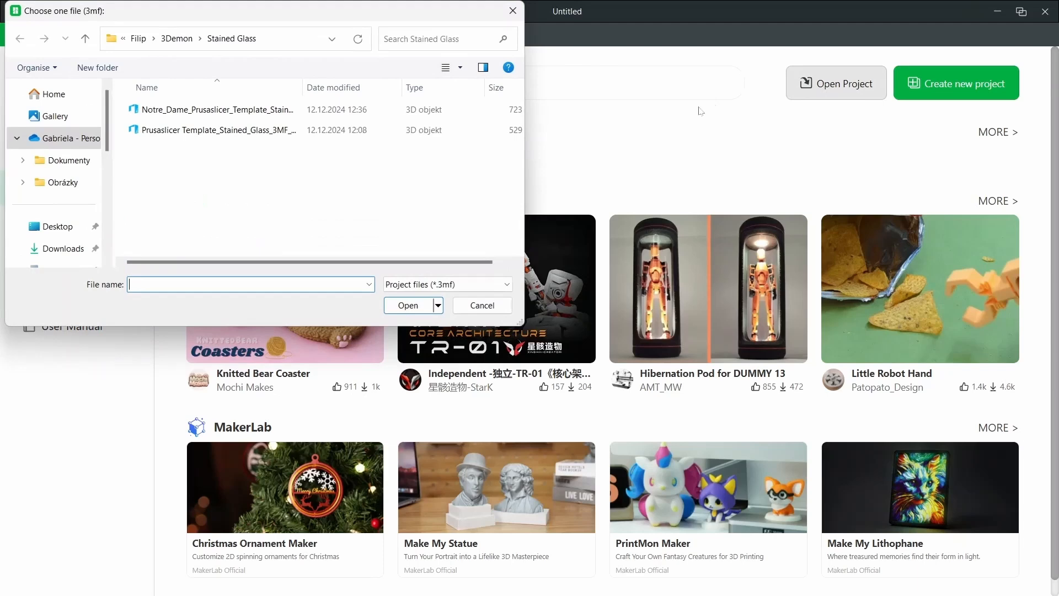
pyautogui.click(211, 109)
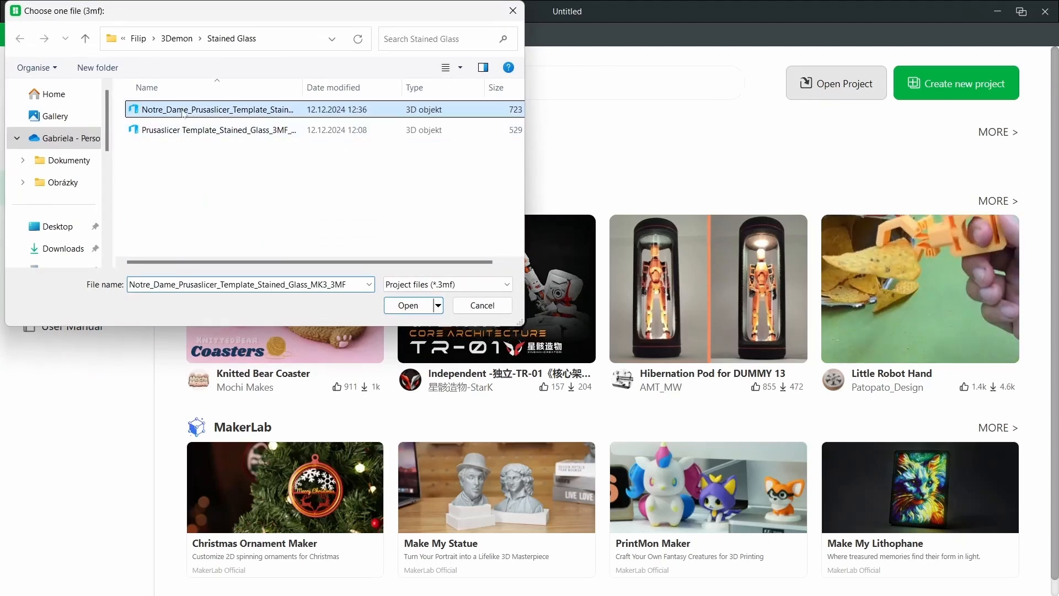
pyautogui.click(408, 305)
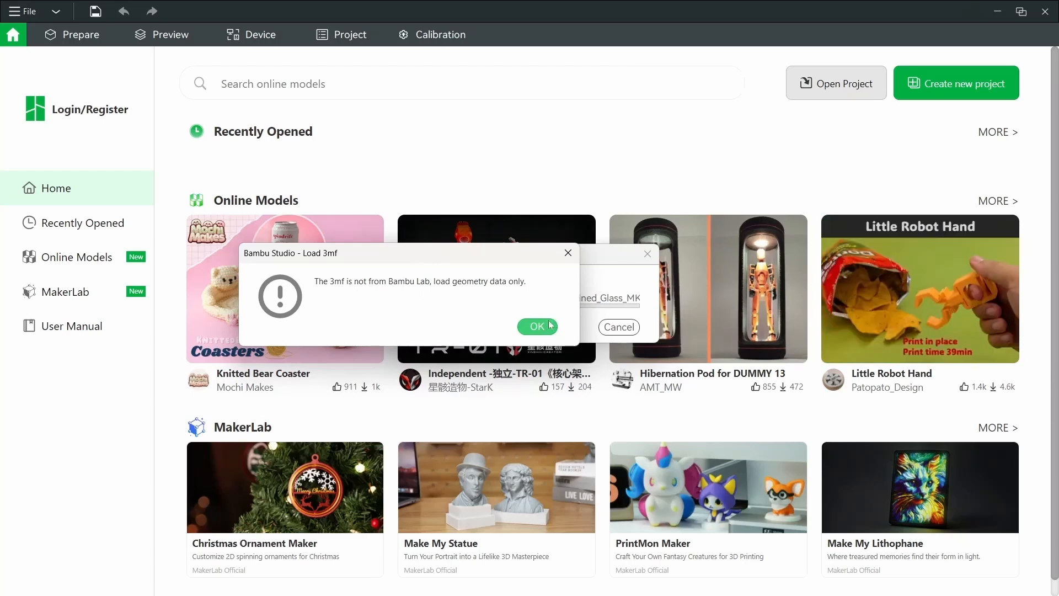
pyautogui.click(536, 326)
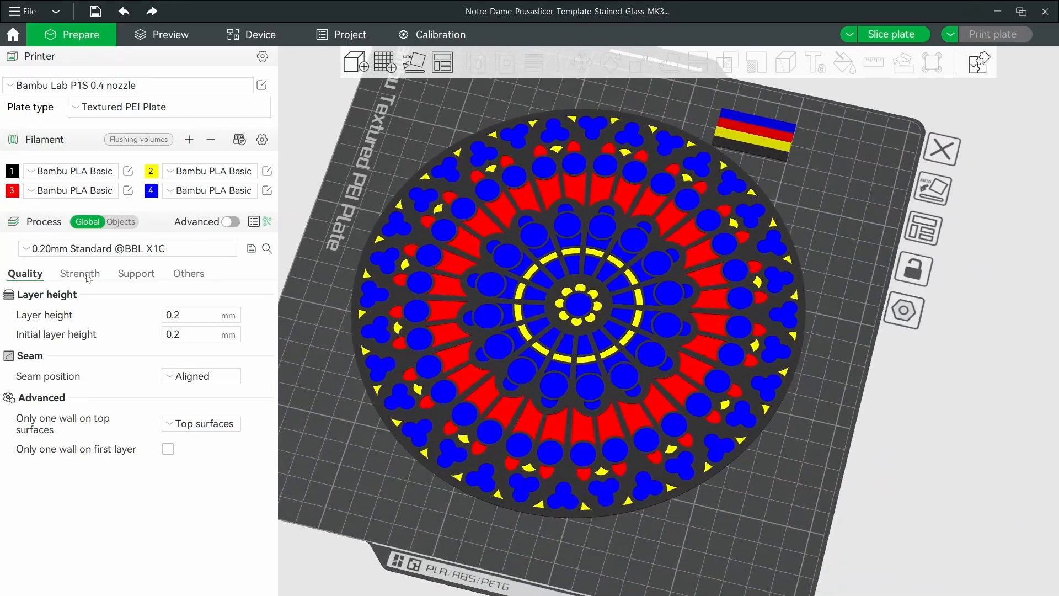
# Show advanced process settings, review Quality, and slice the plate (14.49 g, 1h23m).
pyautogui.click(230, 221)
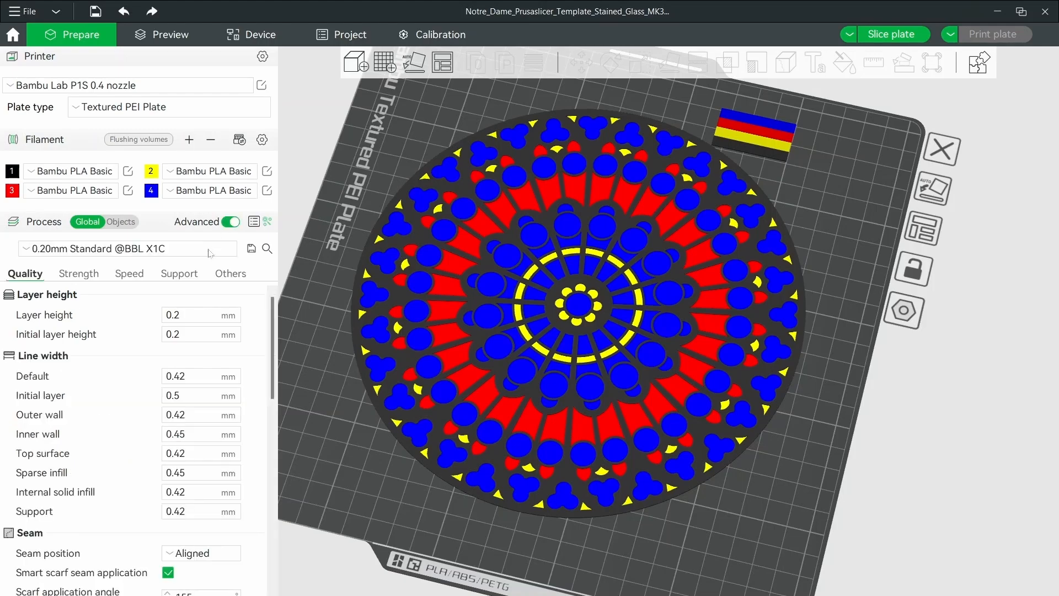
pyautogui.scroll(-3)
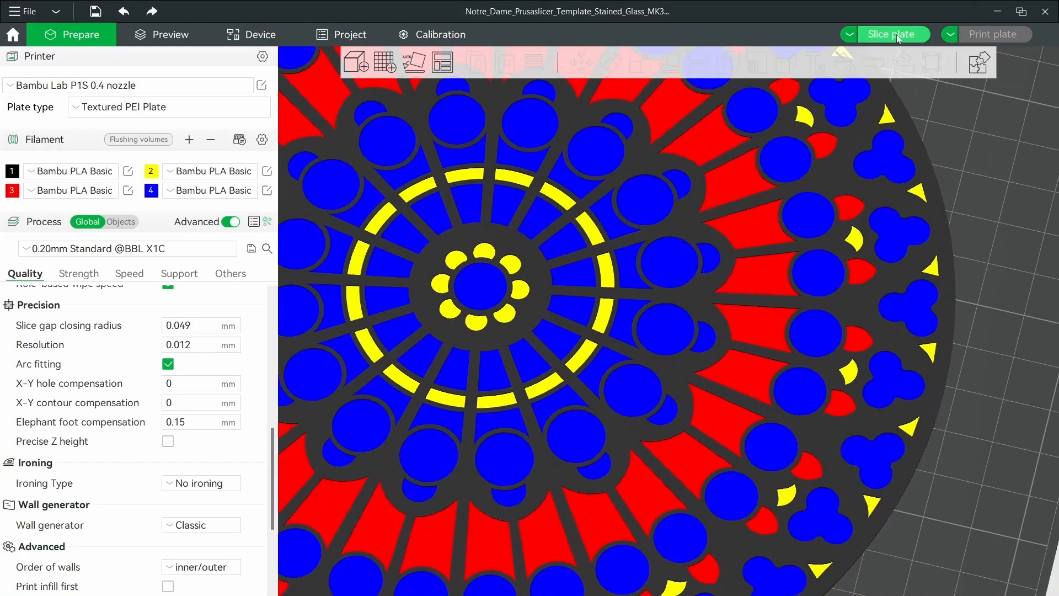
pyautogui.click(892, 33)
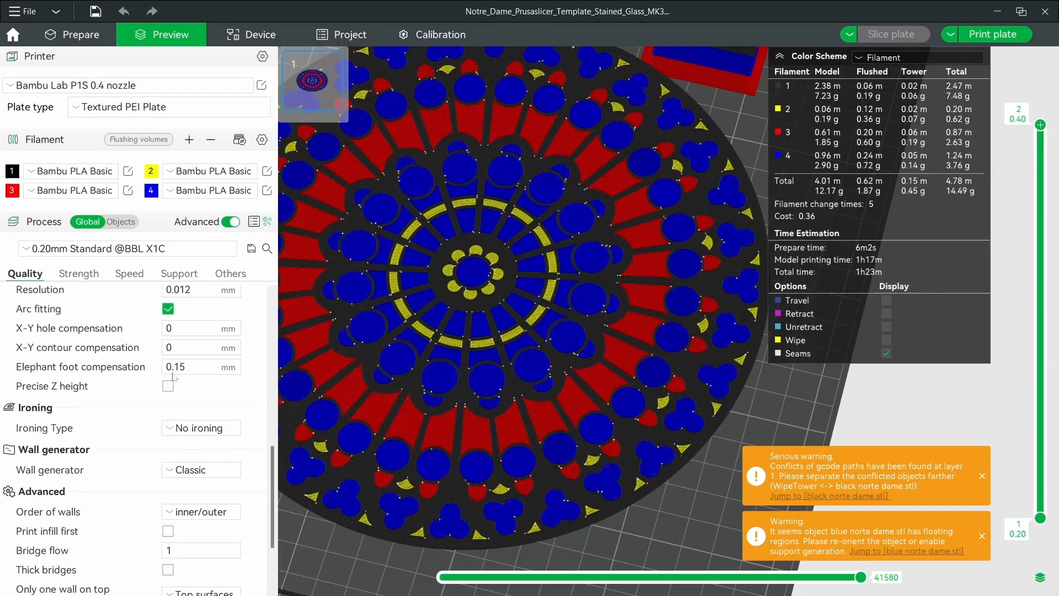
# Set elephant foot compensation to 0 and go back to the Prepare view.
pyautogui.click(200, 366)
pyautogui.write('0')
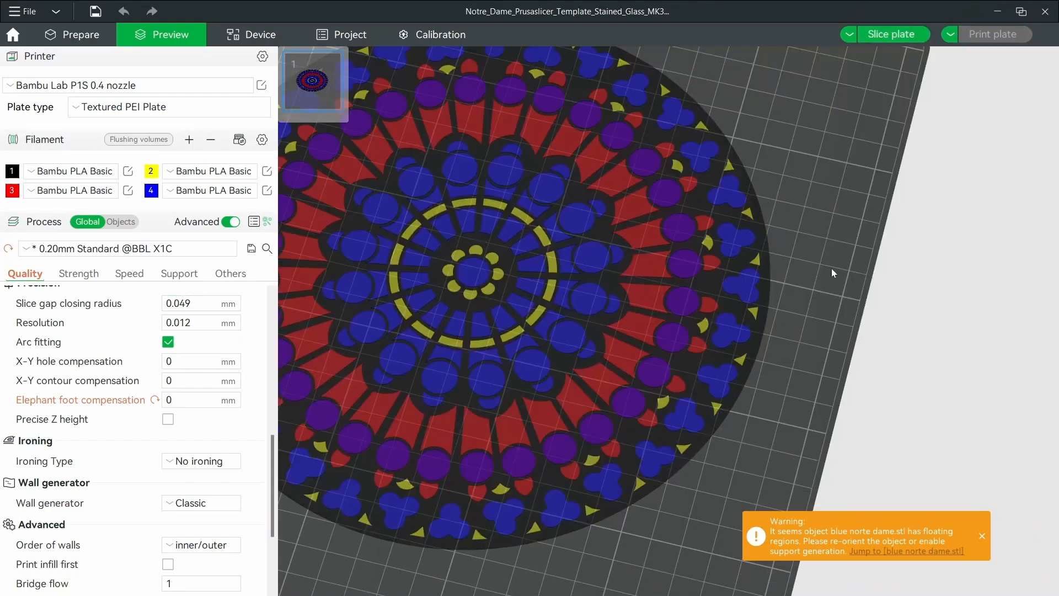
pyautogui.click(73, 34)
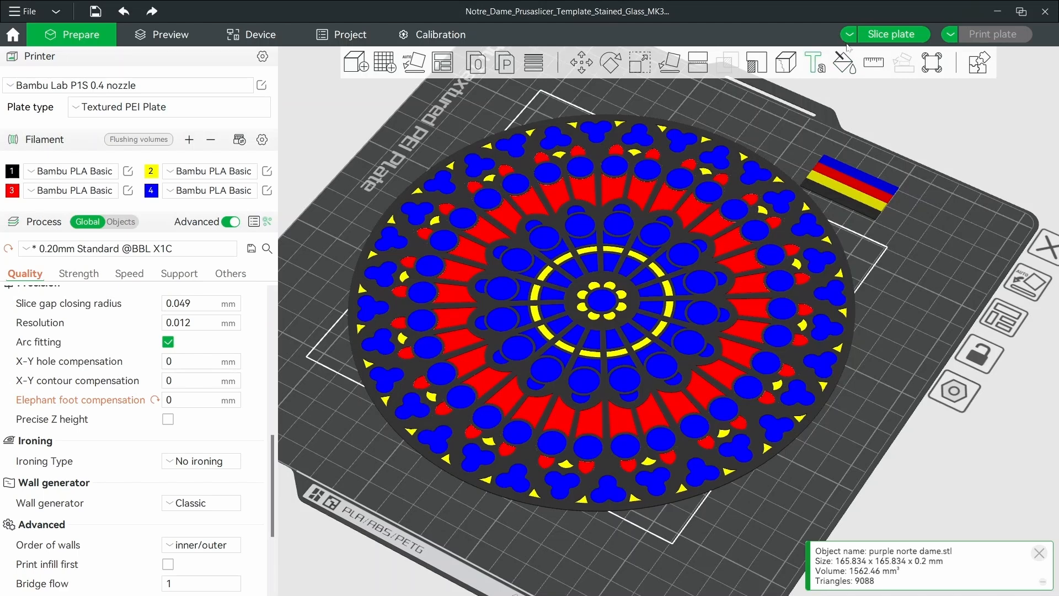
# Colour-paint several outer-ring petal pieces of the purple norte dame part yellow.
pyautogui.click(843, 62)
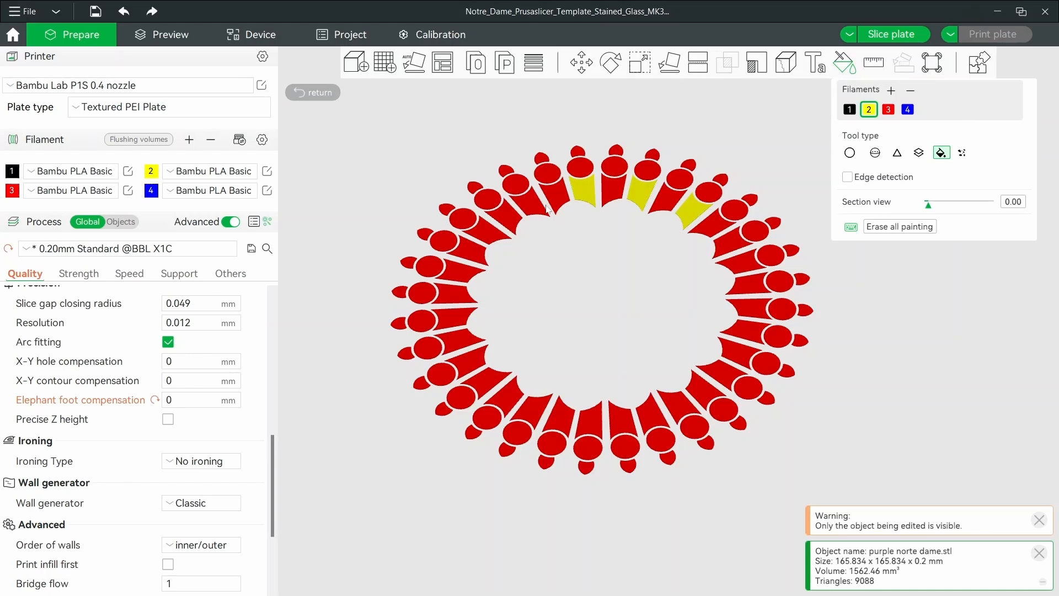
pyautogui.moveTo(547, 202); pyautogui.dragTo(459, 276)
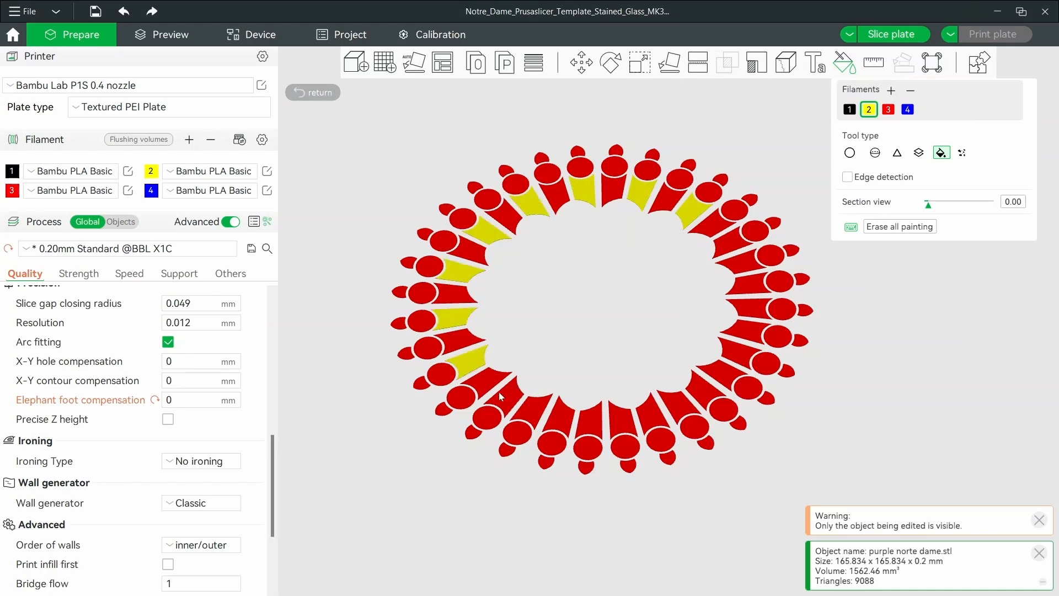
pyautogui.click(500, 398)
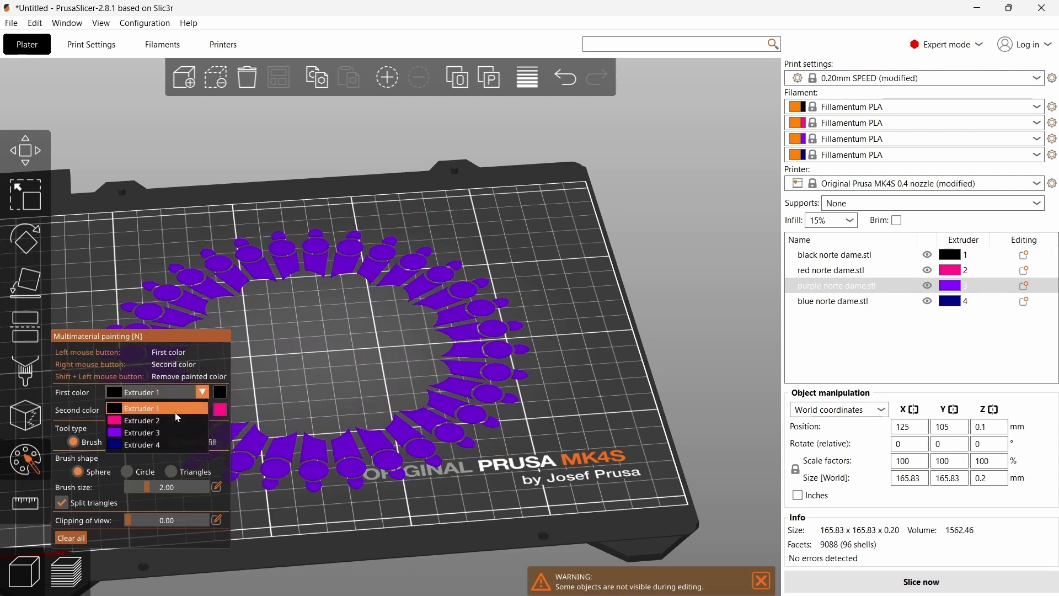
# Bucket-fill purple petal pieces with extruder 2's magenta and re-slice the window.
pyautogui.click(140, 419)
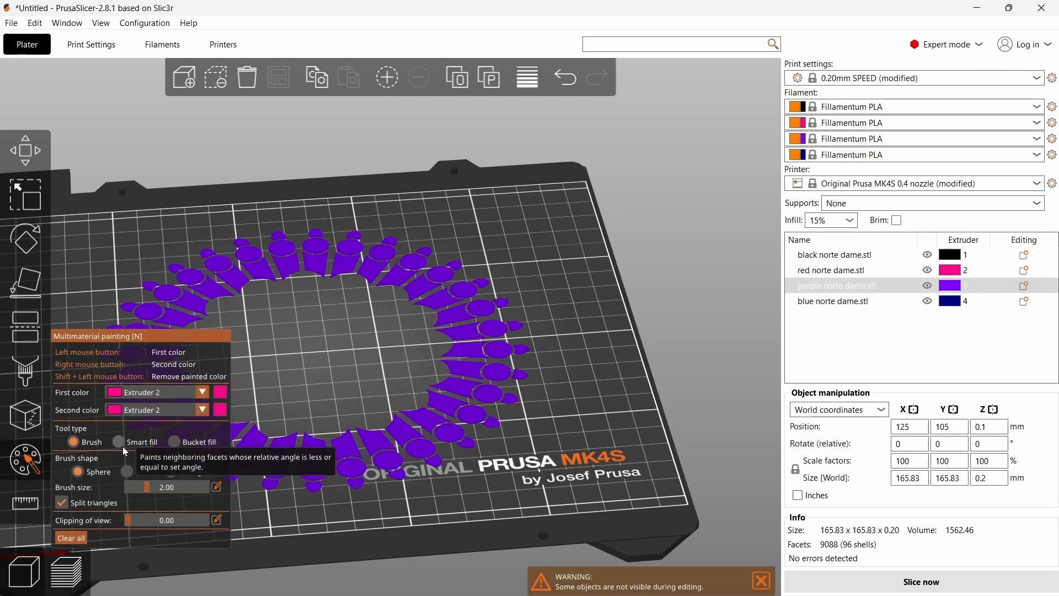
pyautogui.click(178, 441)
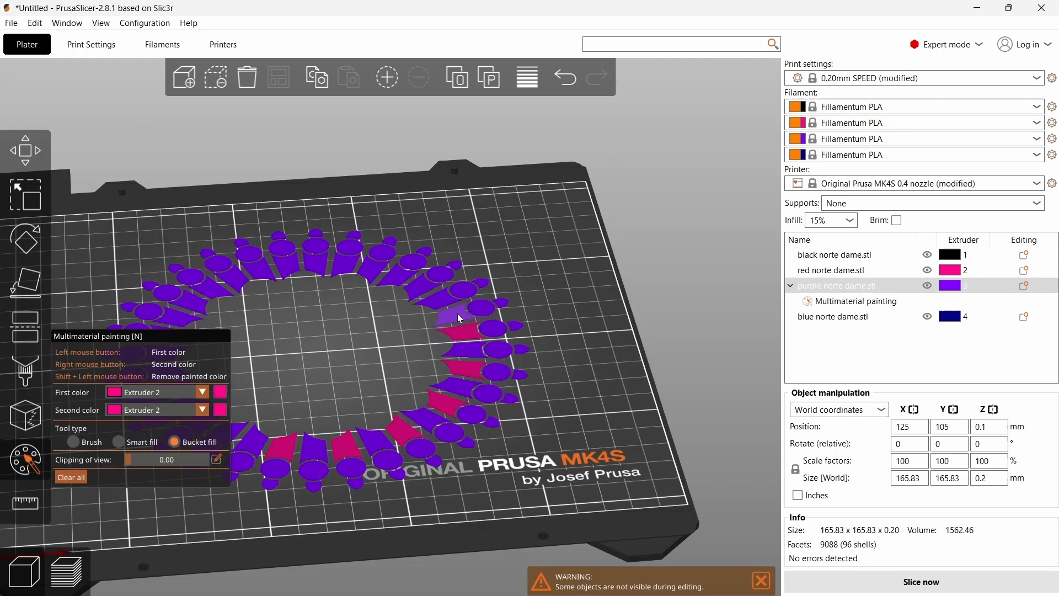
pyautogui.click(307, 265)
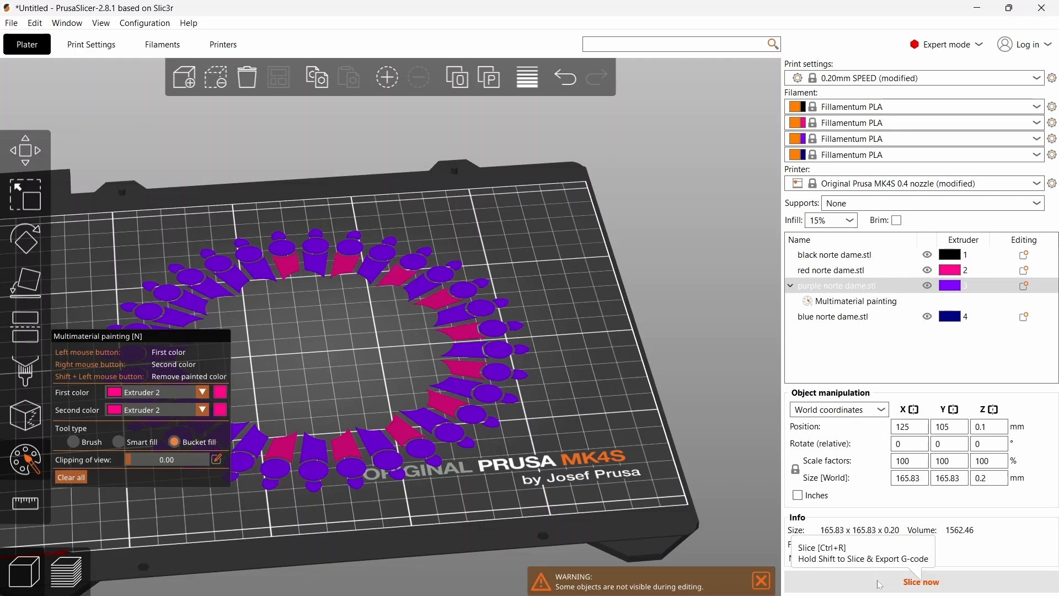
pyautogui.click(920, 581)
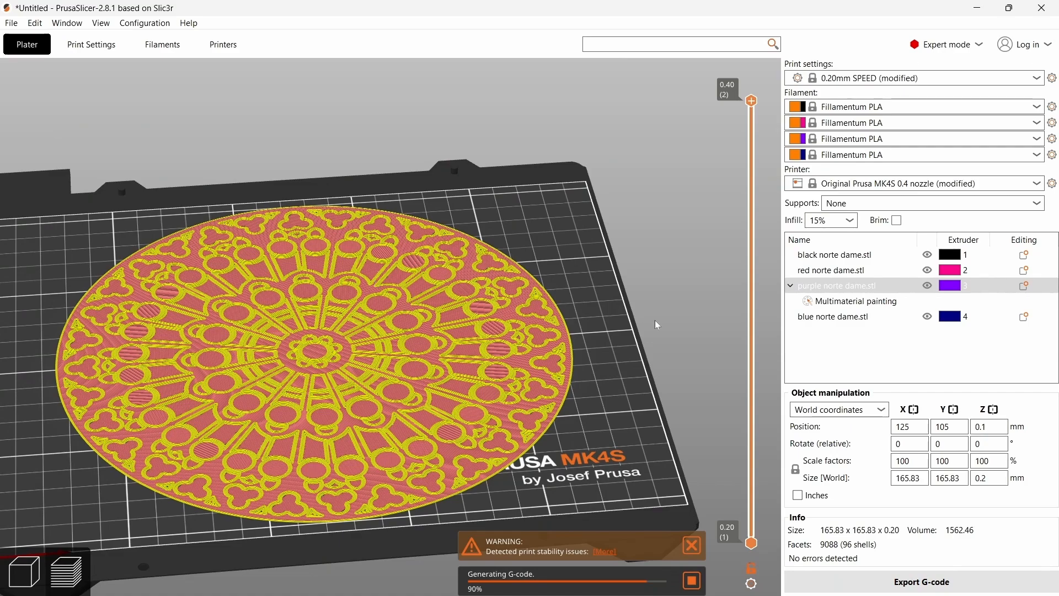